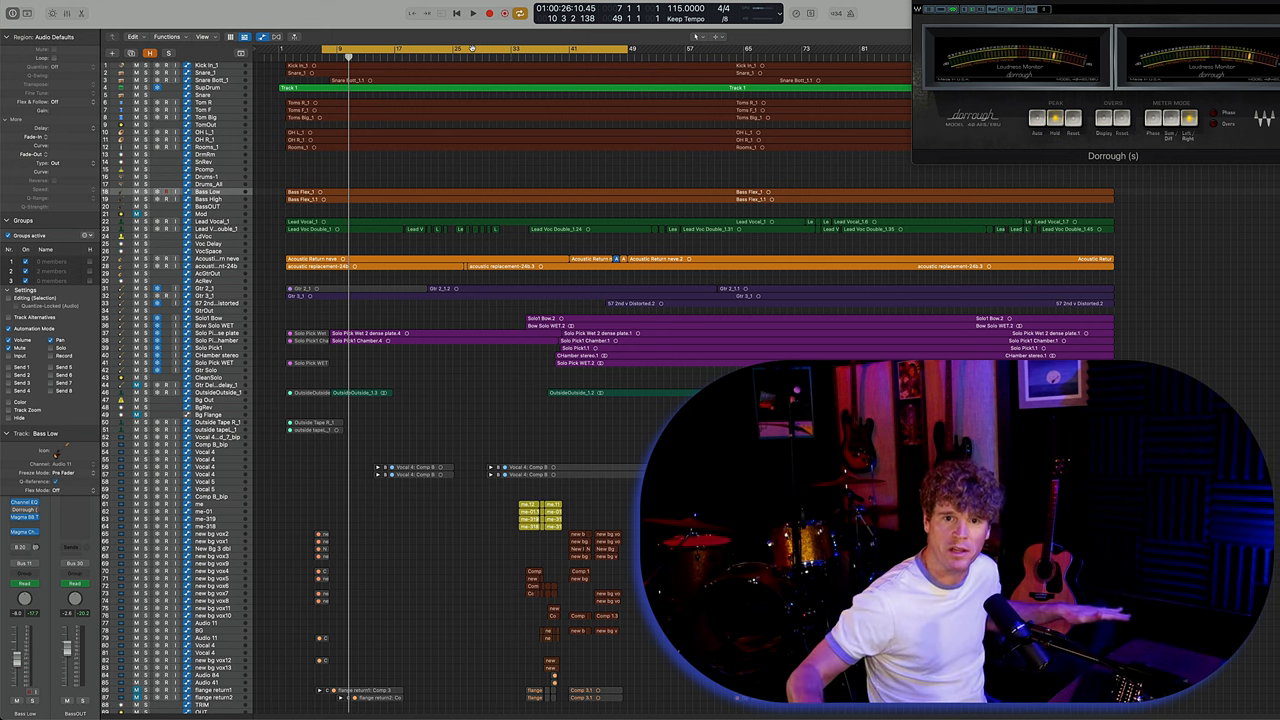
Show the Mixer beneath the track list to review each channel's Magma inserts and sends.
left_click(472, 13)
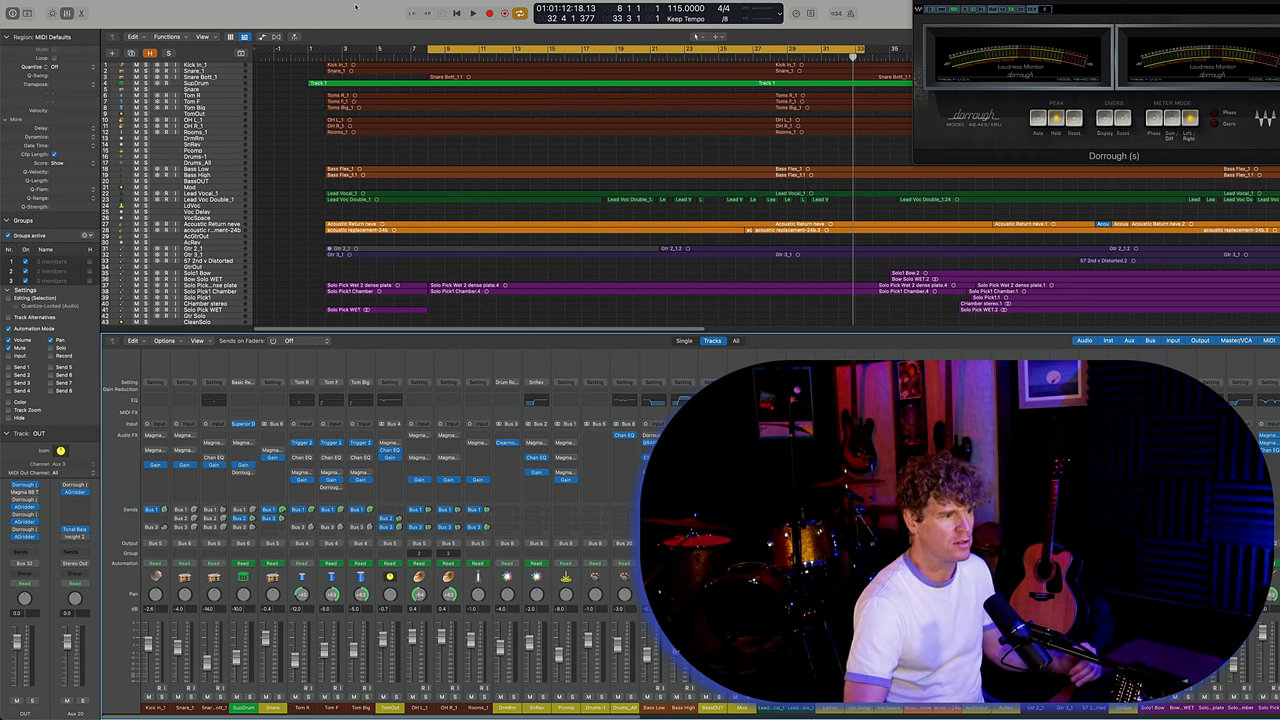
left_click(472, 13)
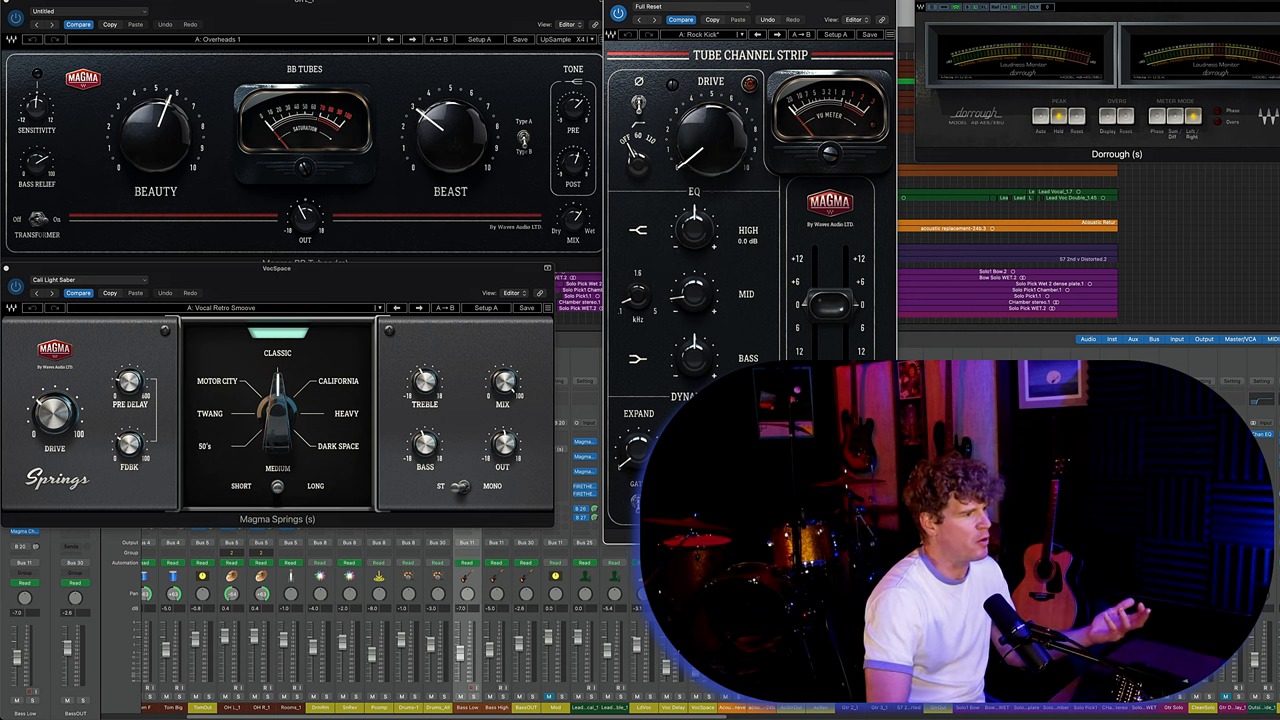
Open the Magma plugin windows from the Mixer's insert slots.
left_click(695, 230)
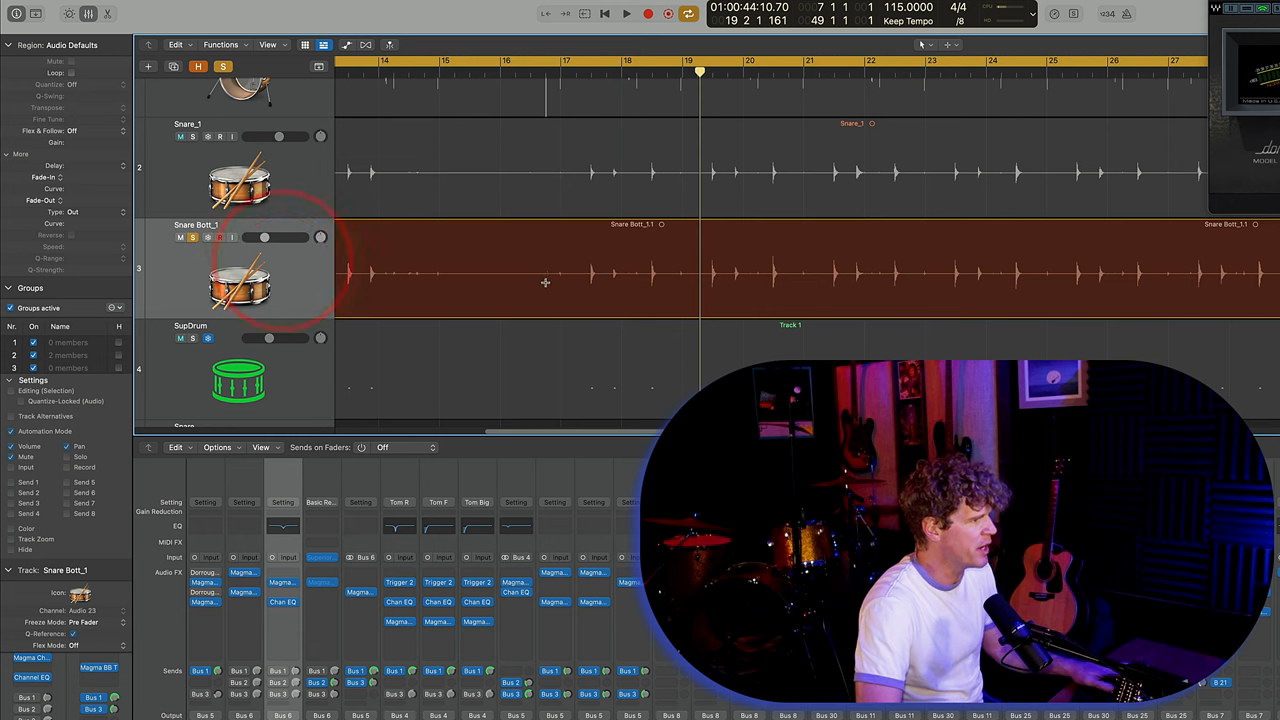
Open the Snare Bott_1 Magma Channel Strip, lower EXPAND, then undo that change.
double_click(205, 572)
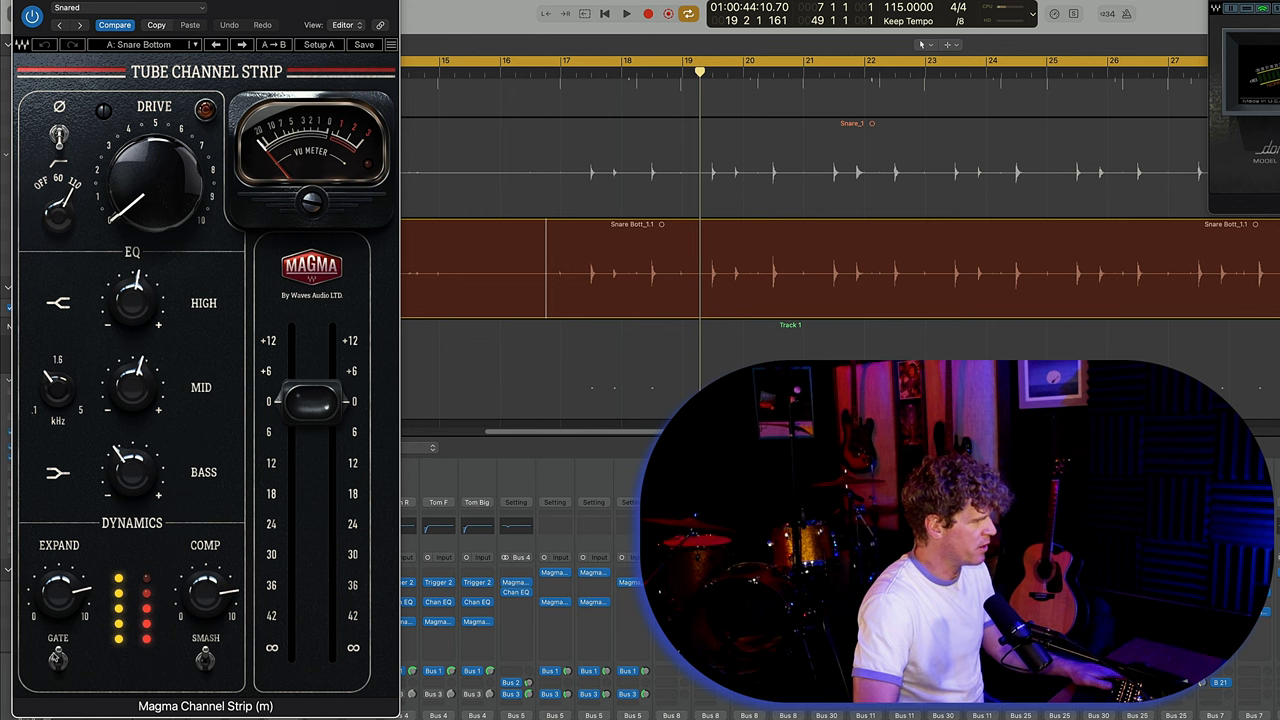
left_click_drag(58, 590, 58, 560)
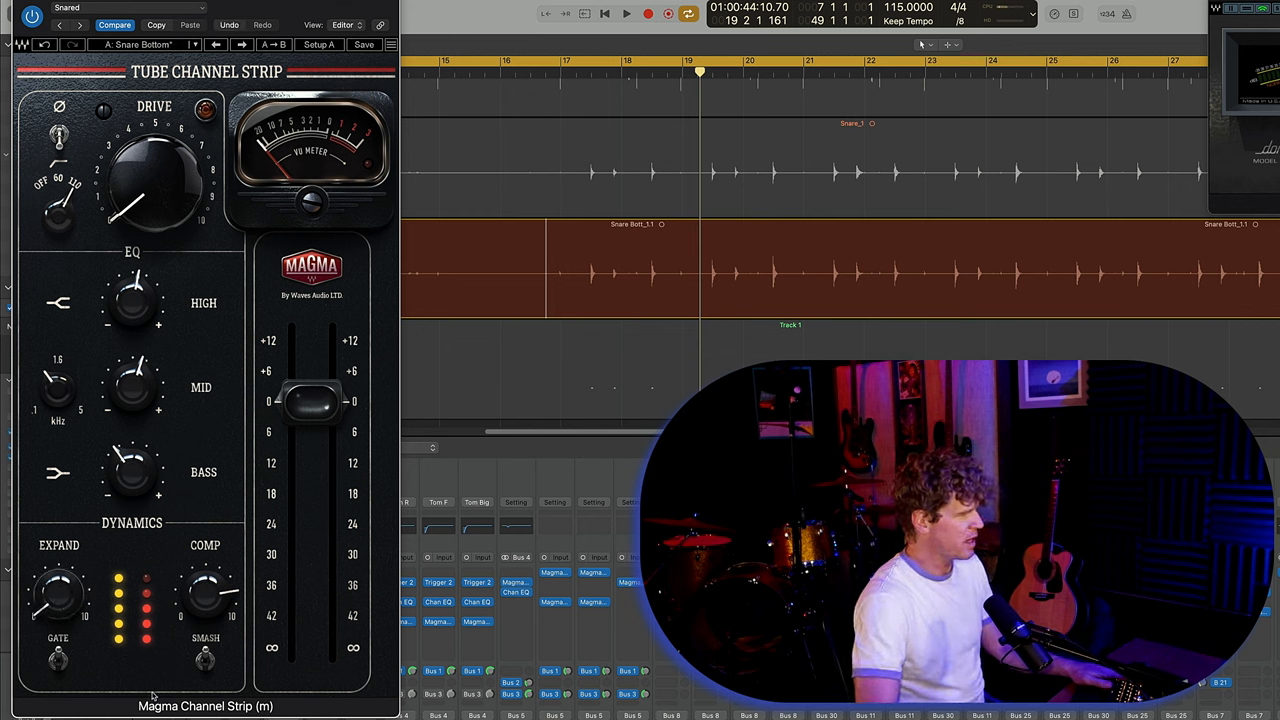
left_click(626, 14)
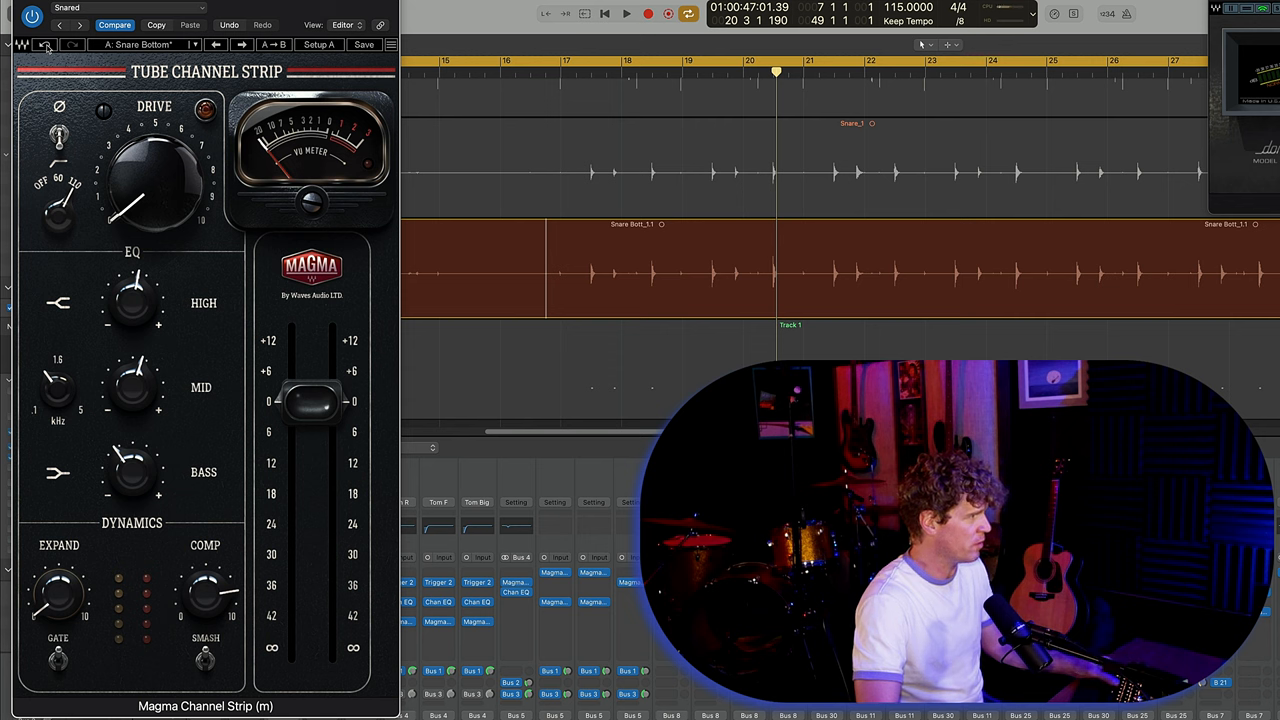
left_click(626, 13)
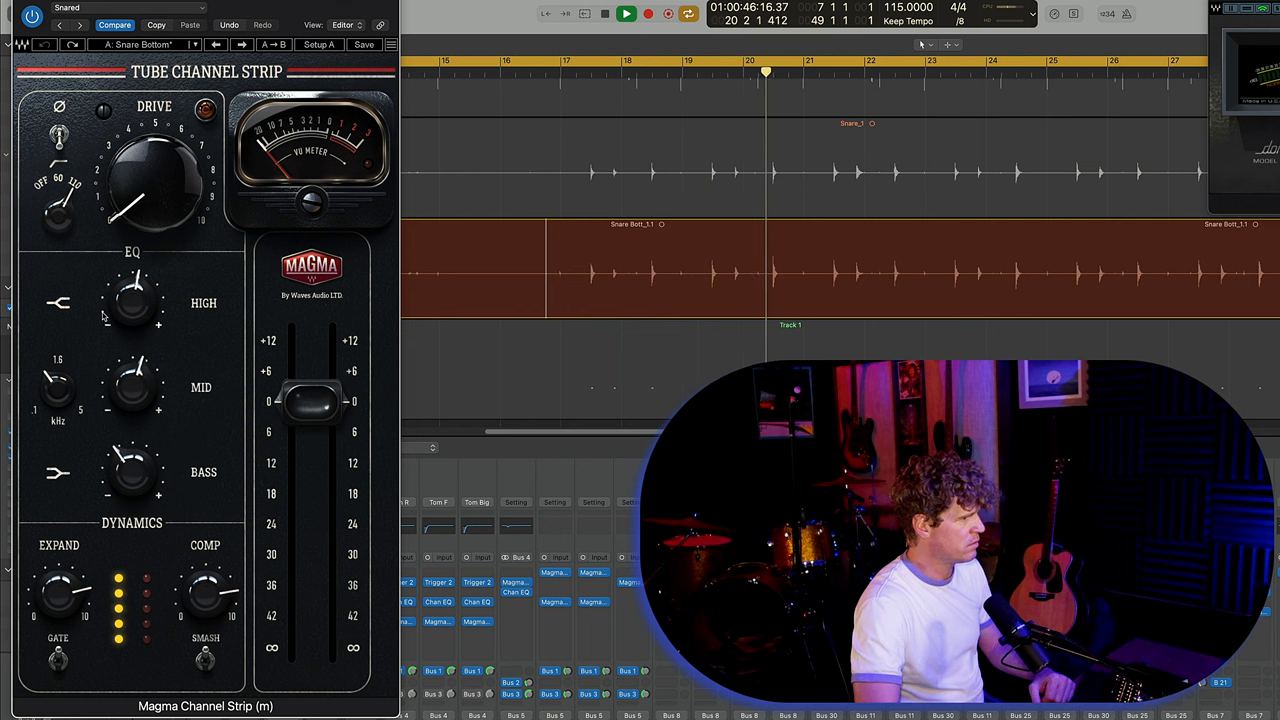
left_click(604, 13)
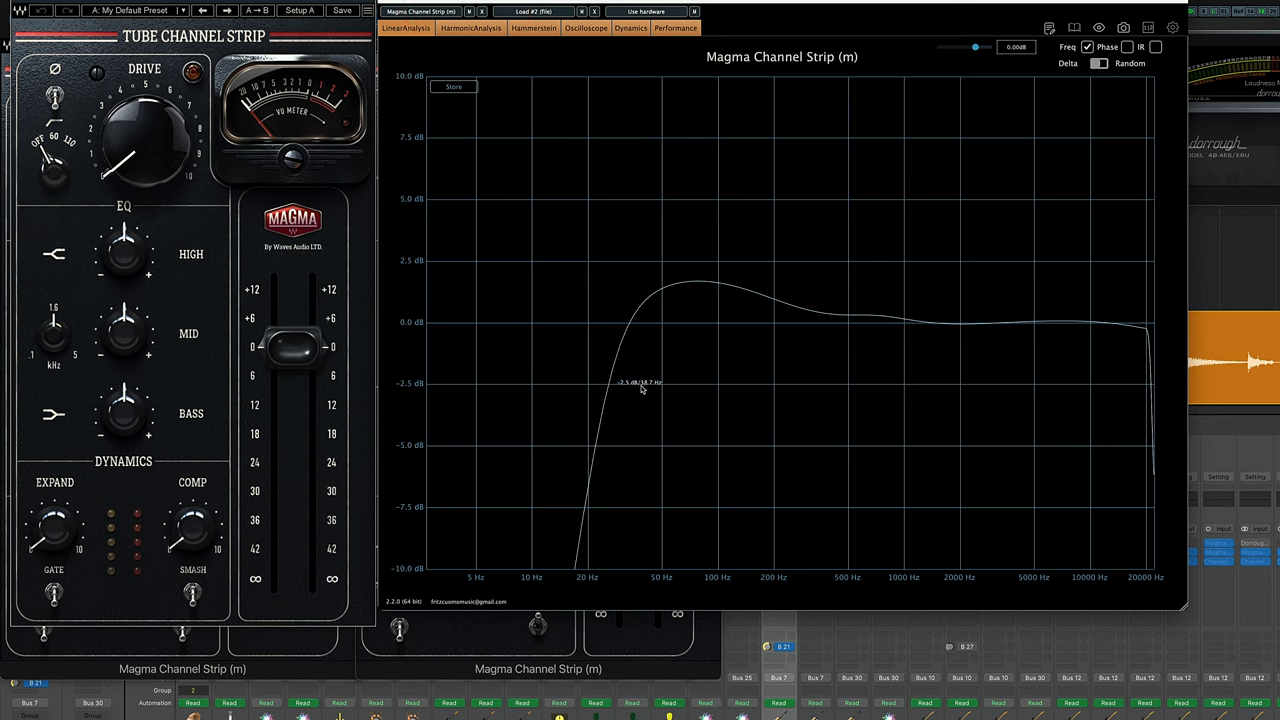
mouse_move(1080, 323)
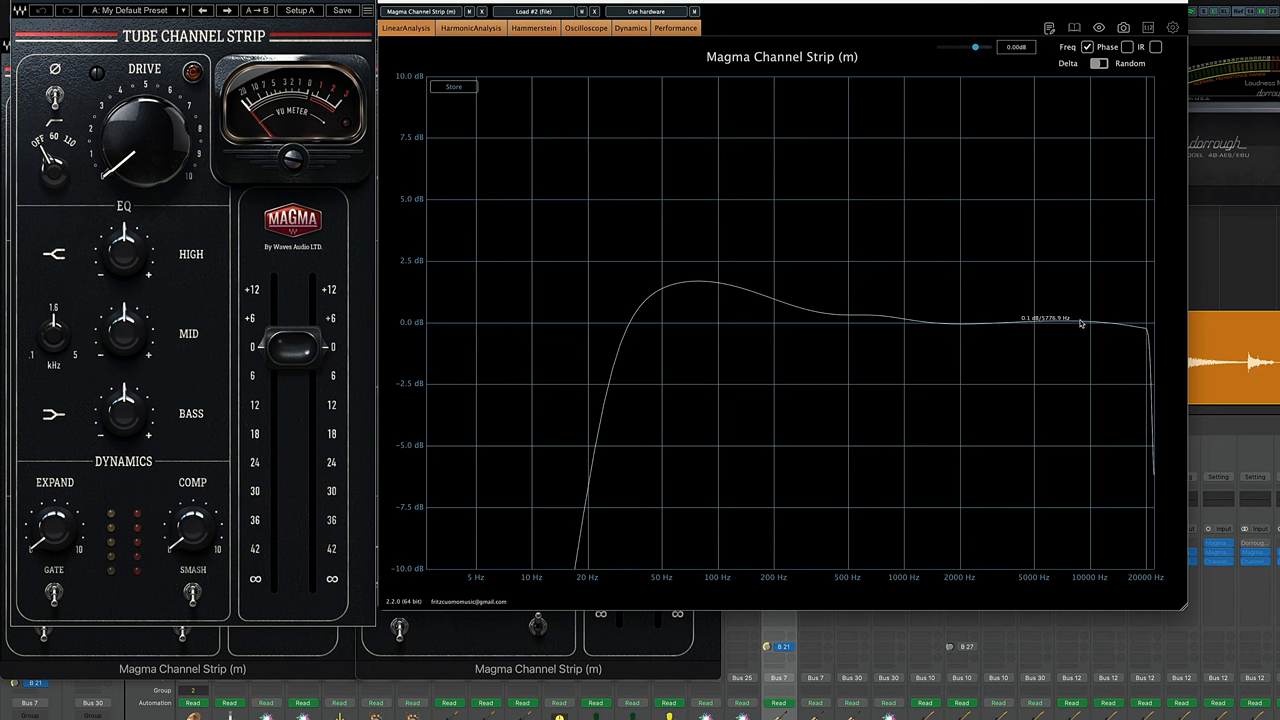
mouse_move(588, 430)
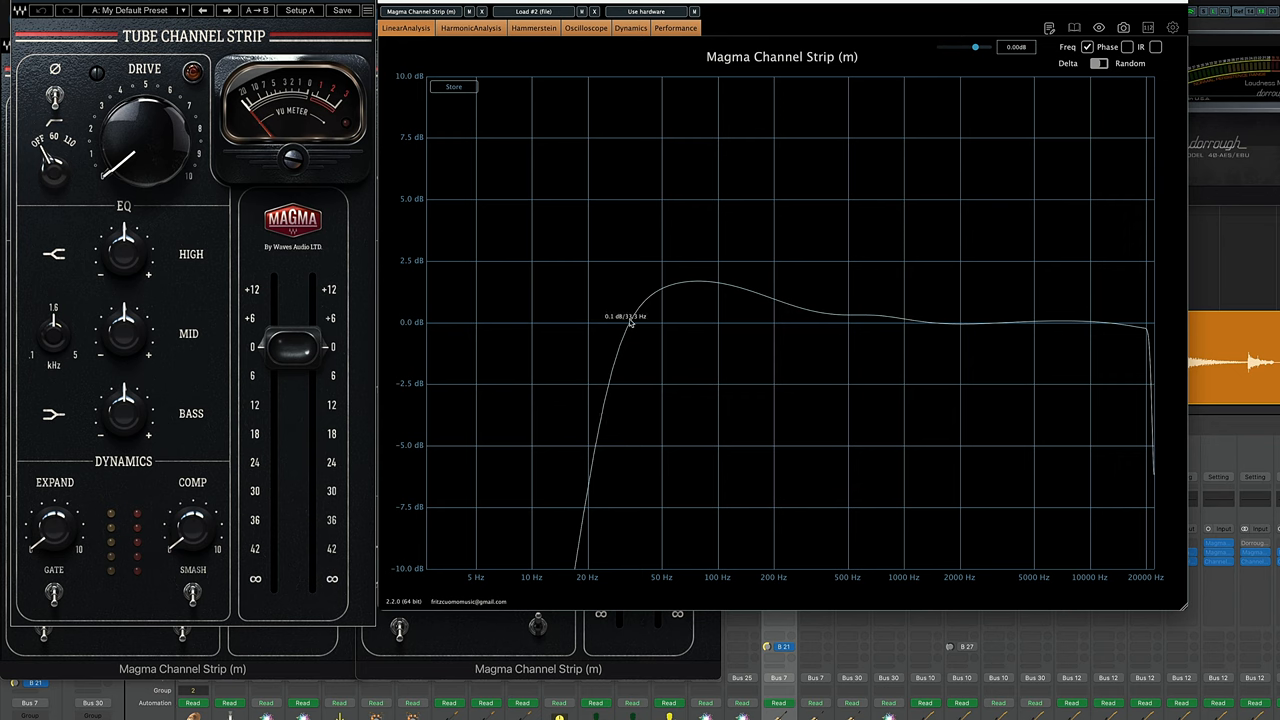
mouse_move(840, 313)
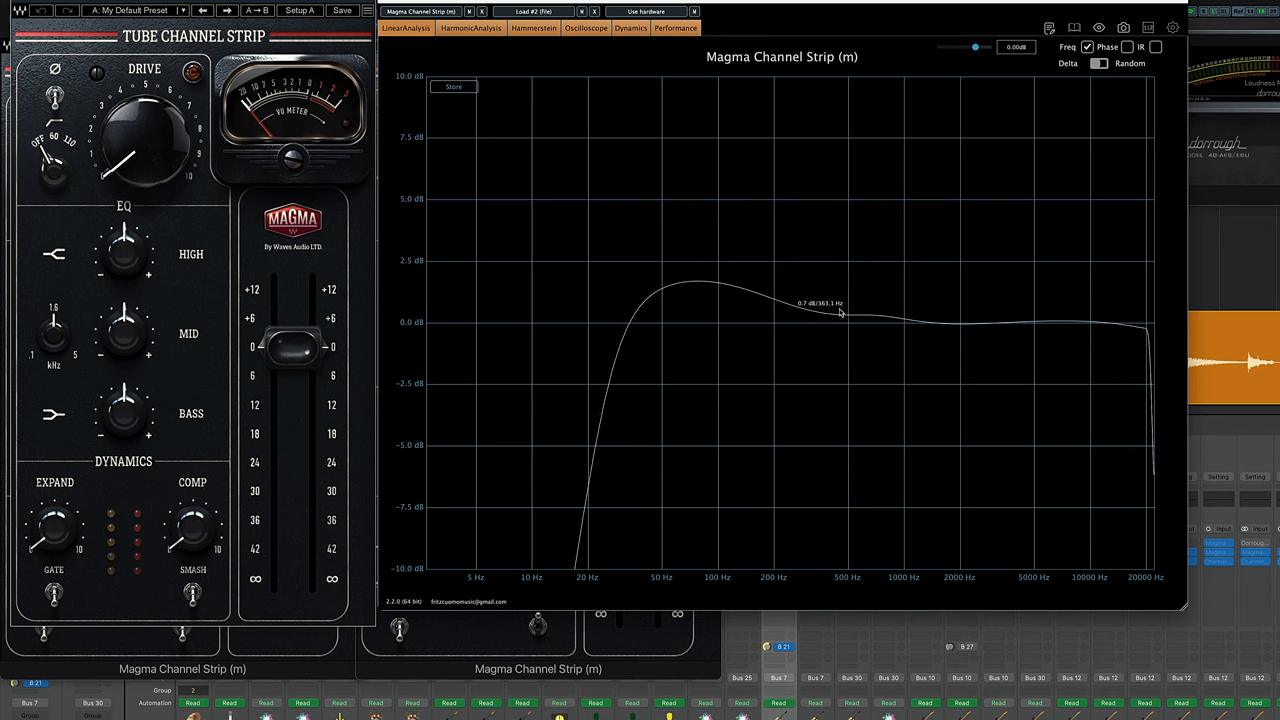
mouse_move(128, 423)
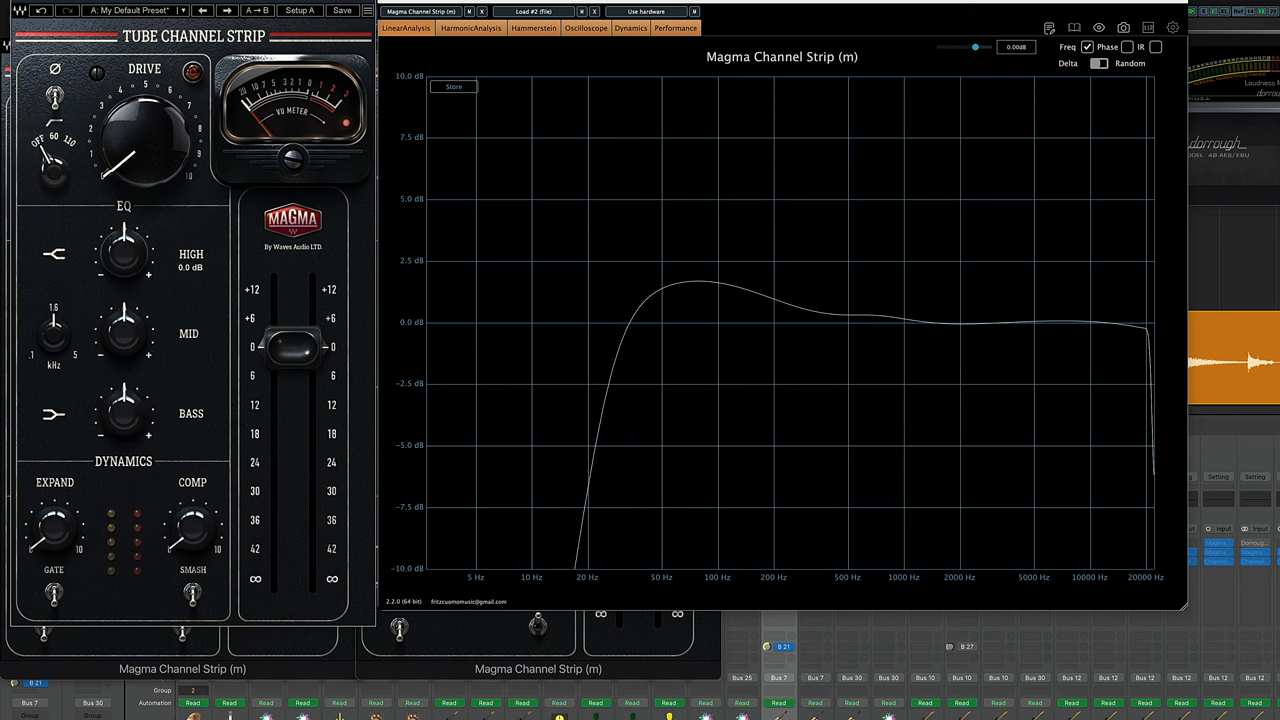
Sweep the Channel Strip mid band from a 1.6 kHz boost down to a -12 dB cut.
left_click_drag(123, 253, 135, 235)
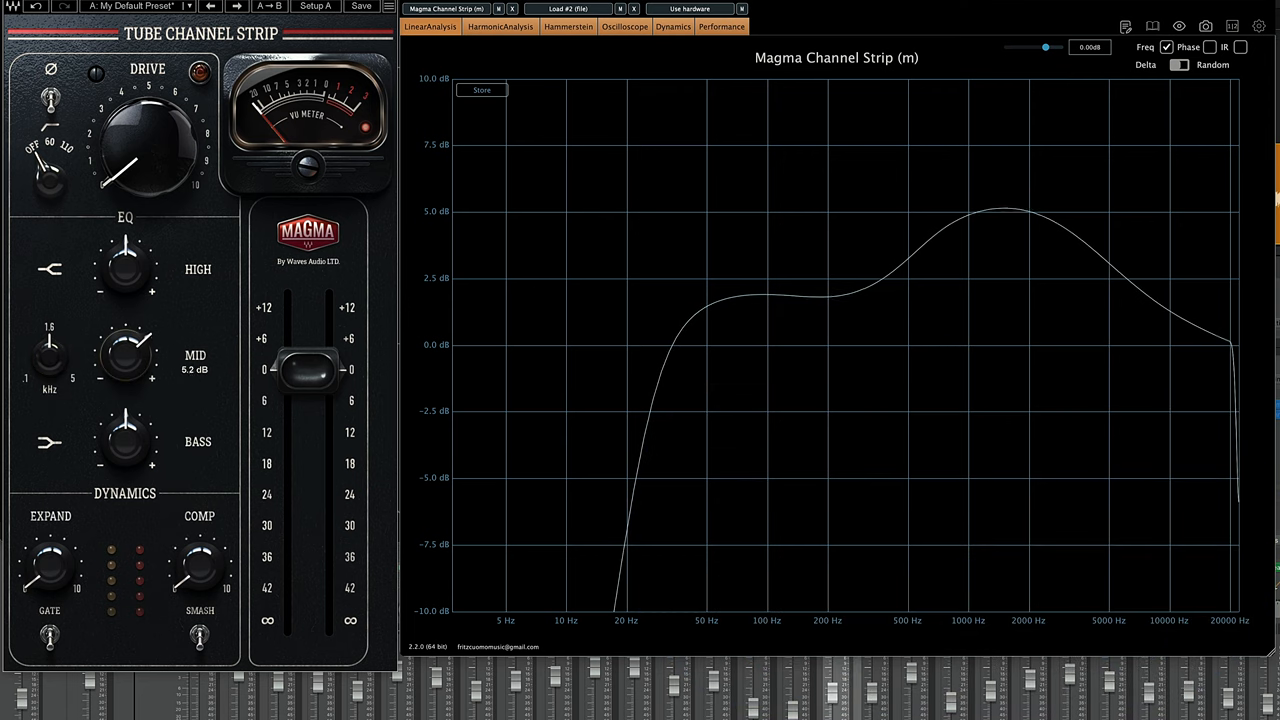
left_click_drag(125, 355, 120, 375)
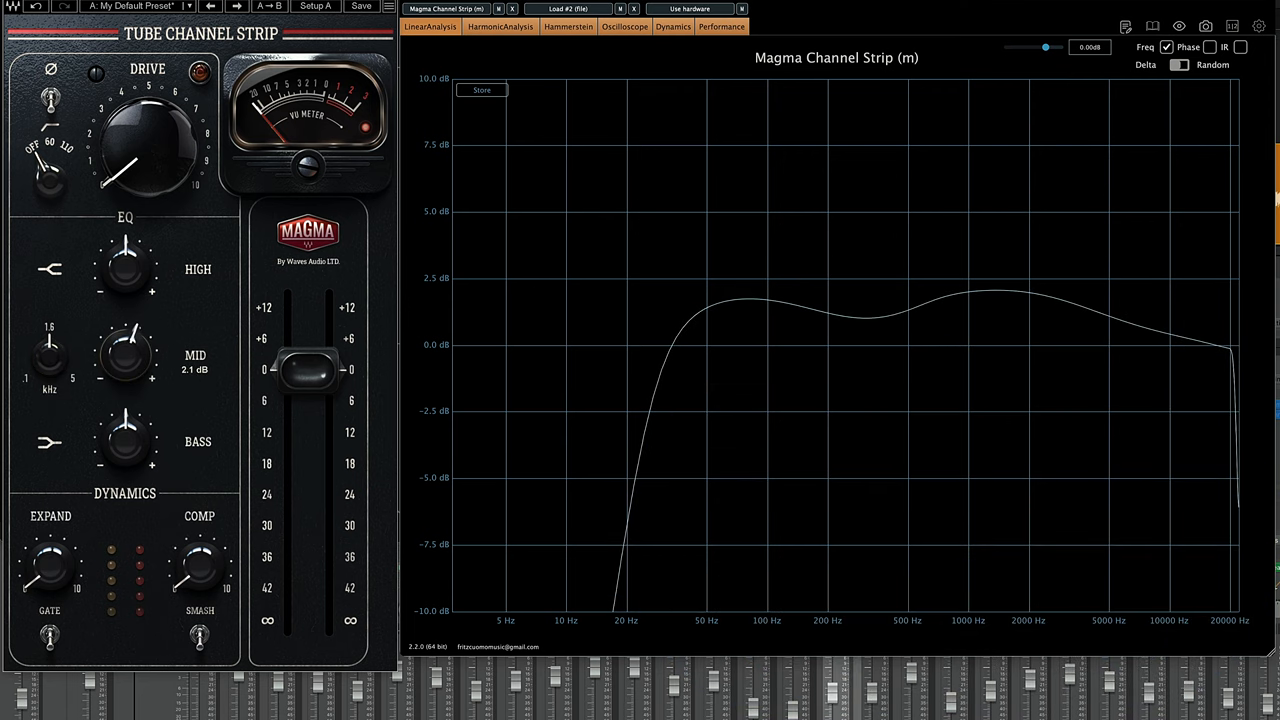
left_click_drag(125, 340, 125, 370)
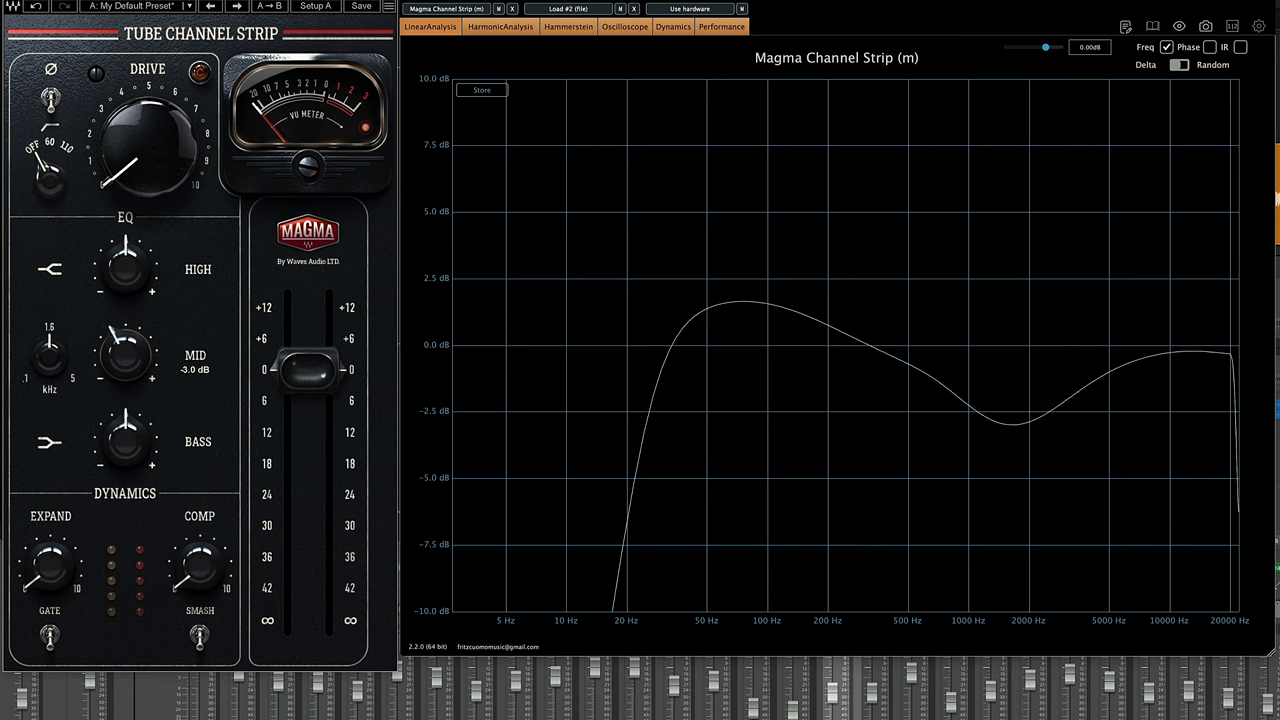
left_click_drag(125, 355, 115, 370)
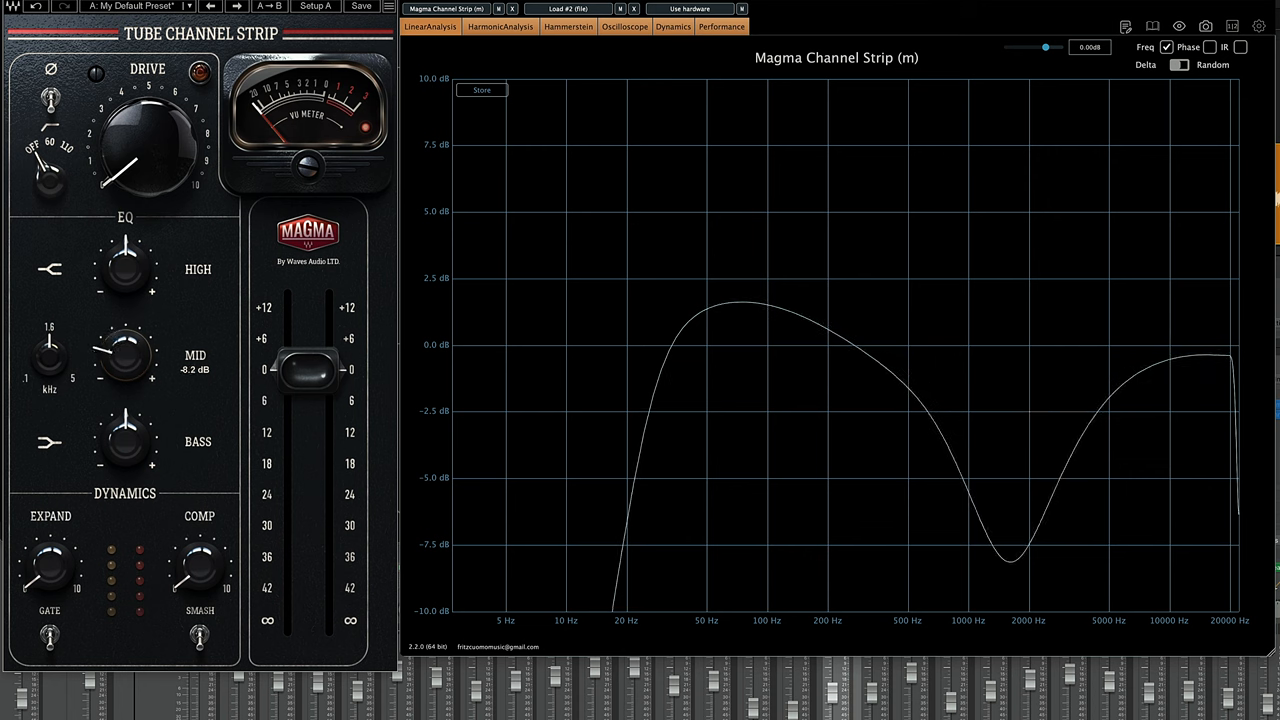
left_click_drag(124, 355, 124, 370)
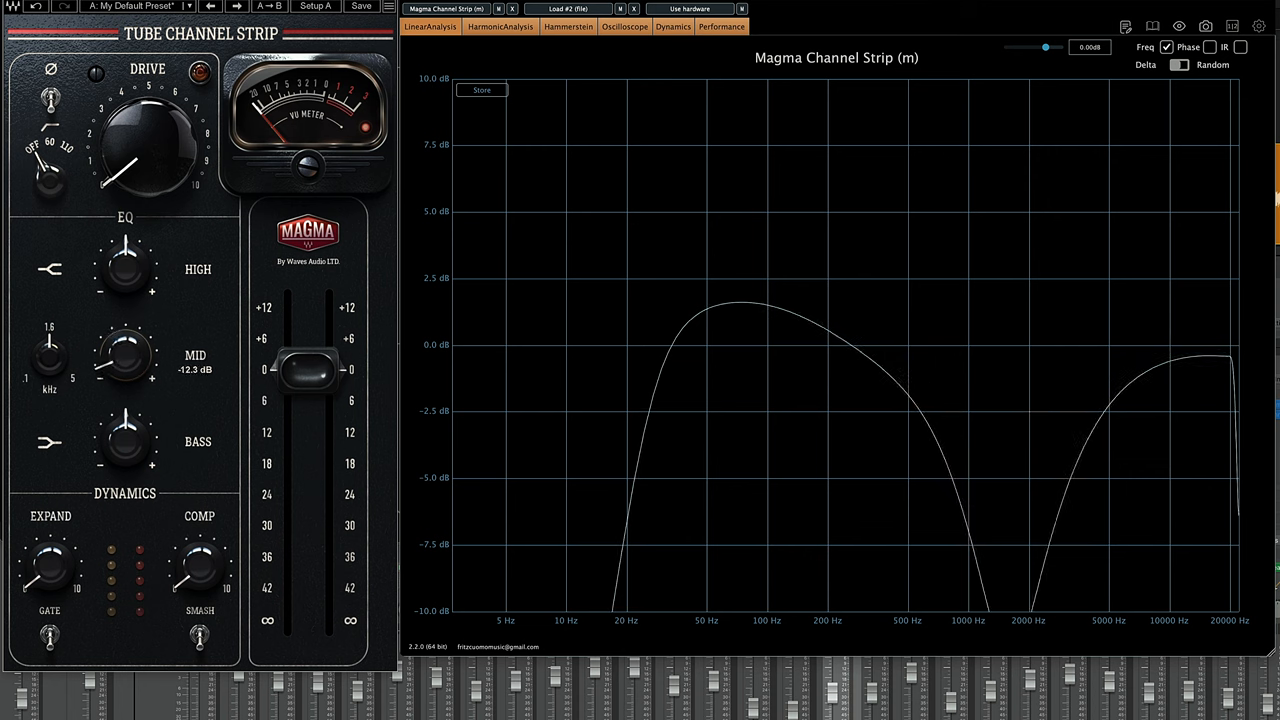
mouse_move(885, 282)
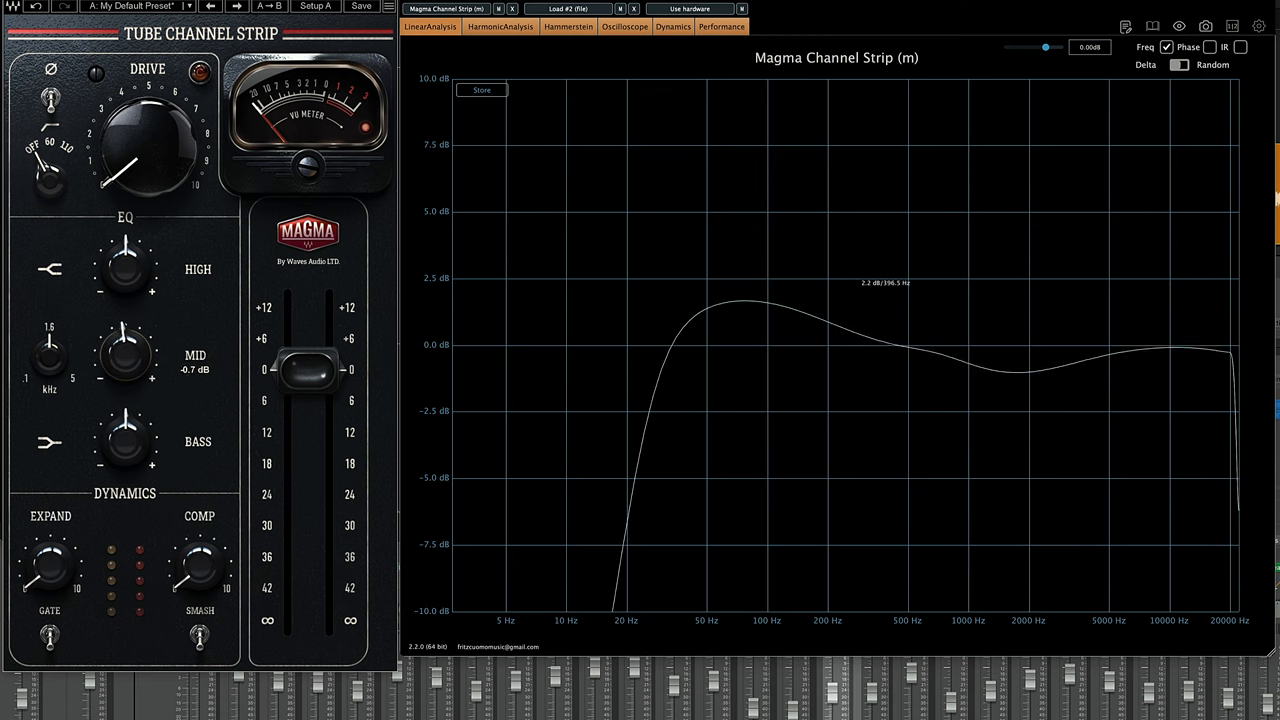
Settle on a gentle 2 dB mid cut and return the BASS boost to zero.
left_click_drag(125, 355, 125, 365)
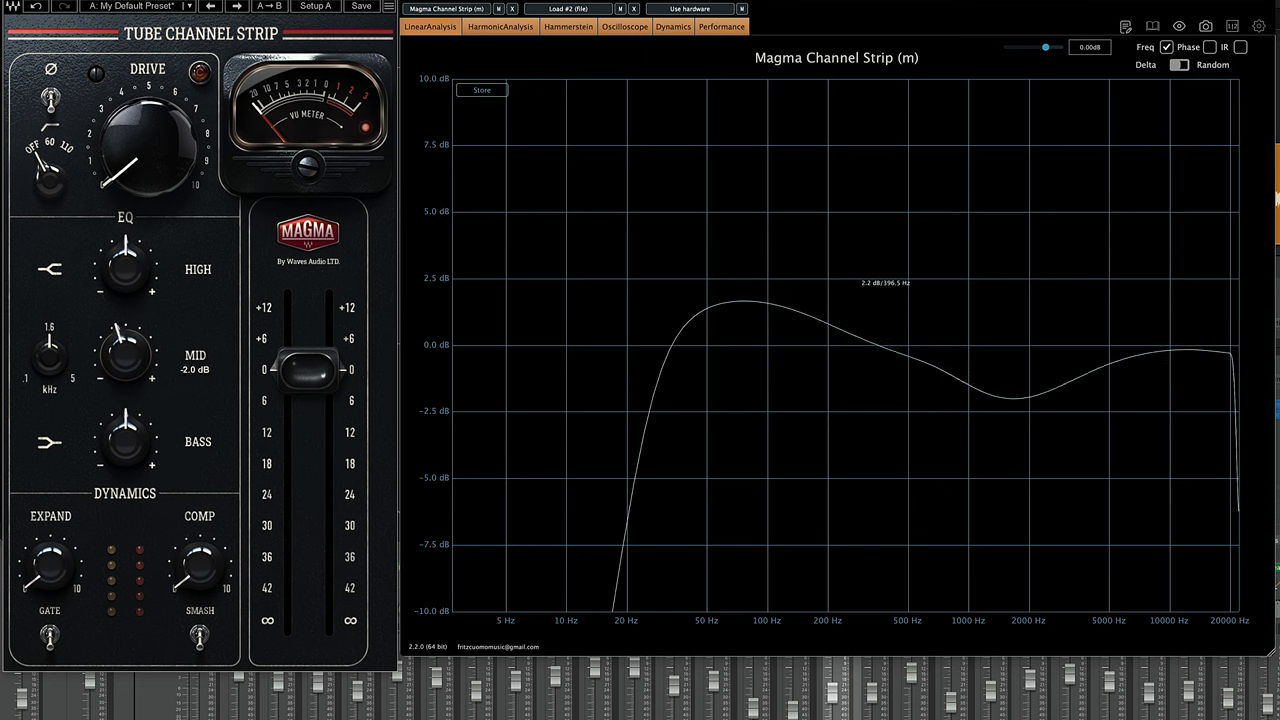
left_click_drag(122, 355, 122, 385)
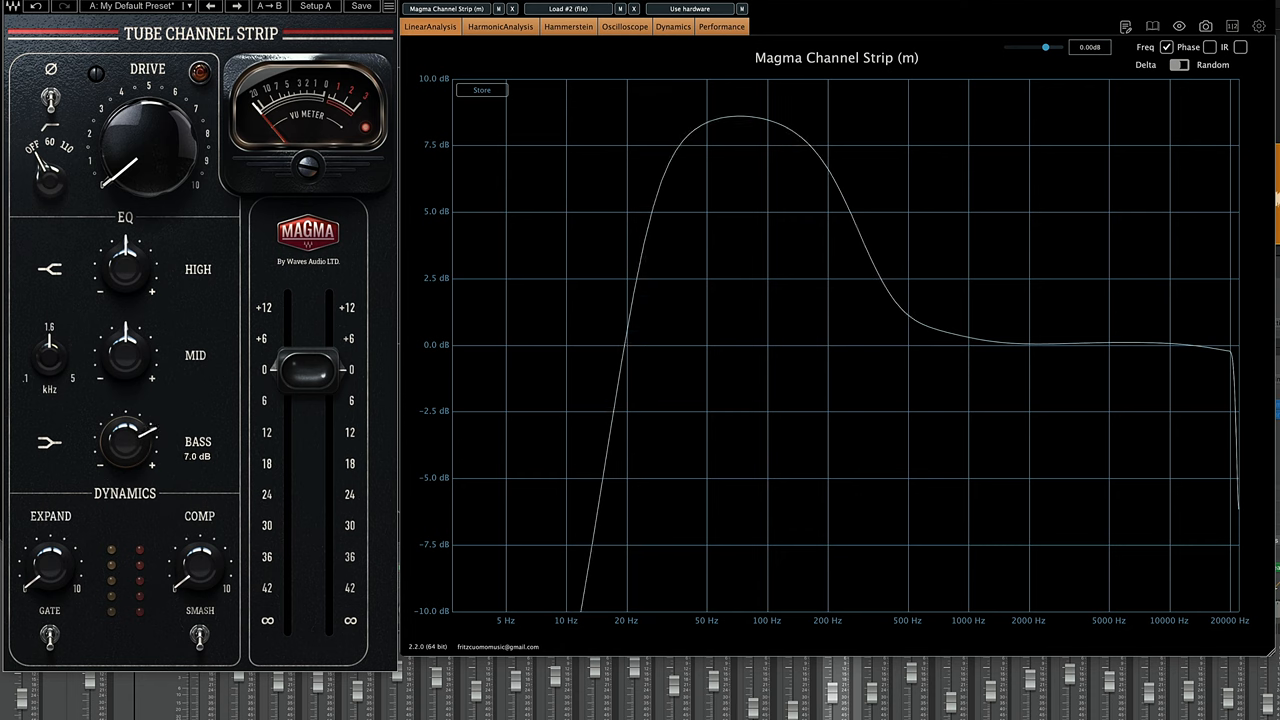
left_click_drag(125, 425, 110, 460)
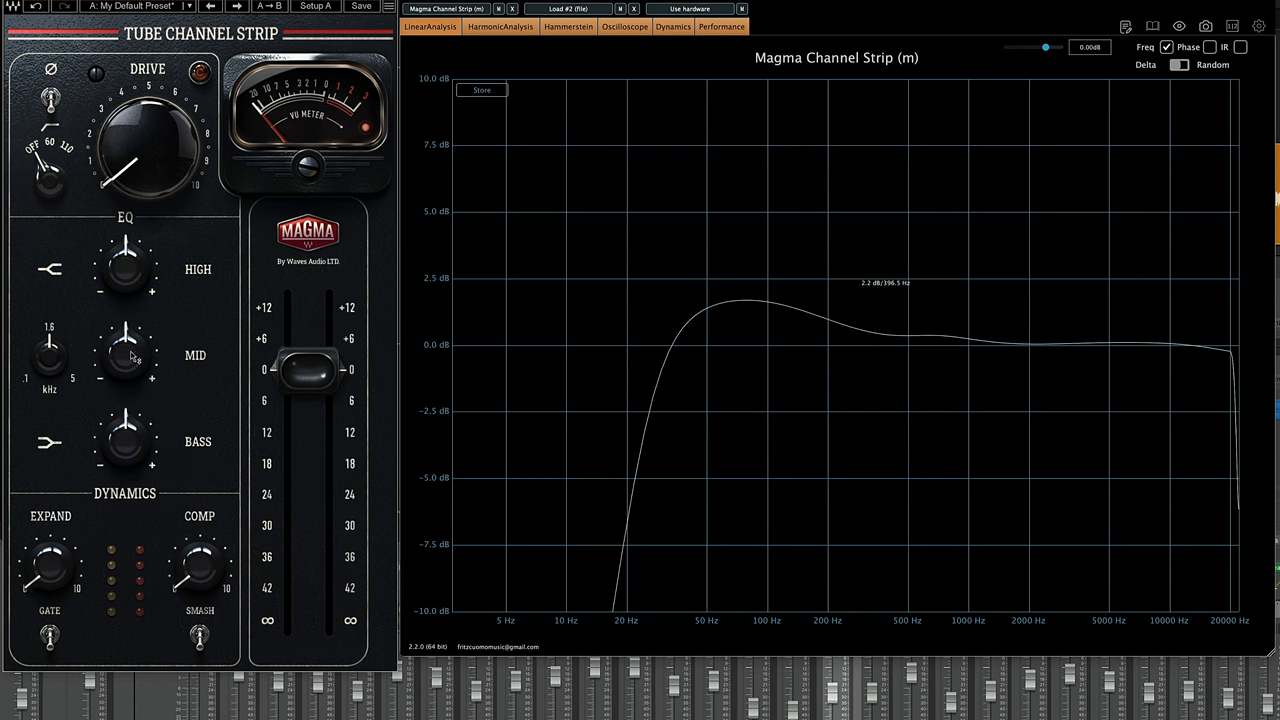
left_click_drag(125, 355, 130, 375)
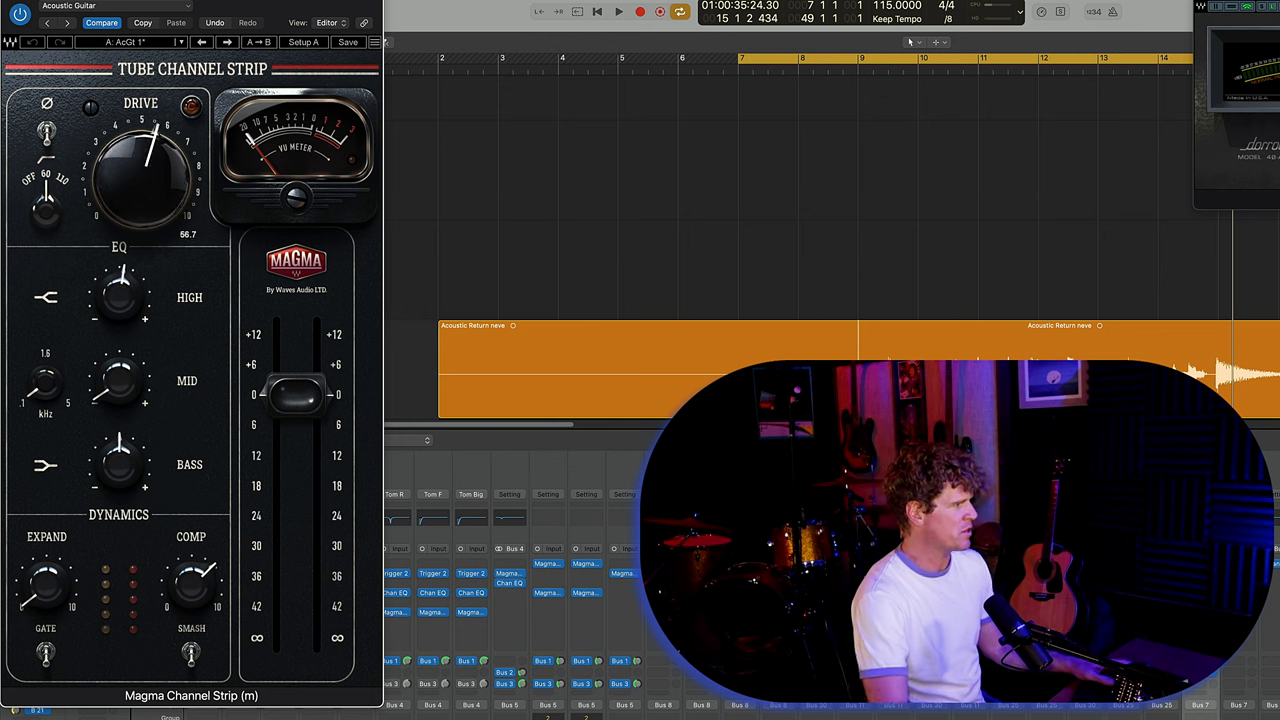
Adjust the DRIVE amount on the acoustic guitar's Tube Channel Strip.
left_click_drag(140, 175, 130, 210)
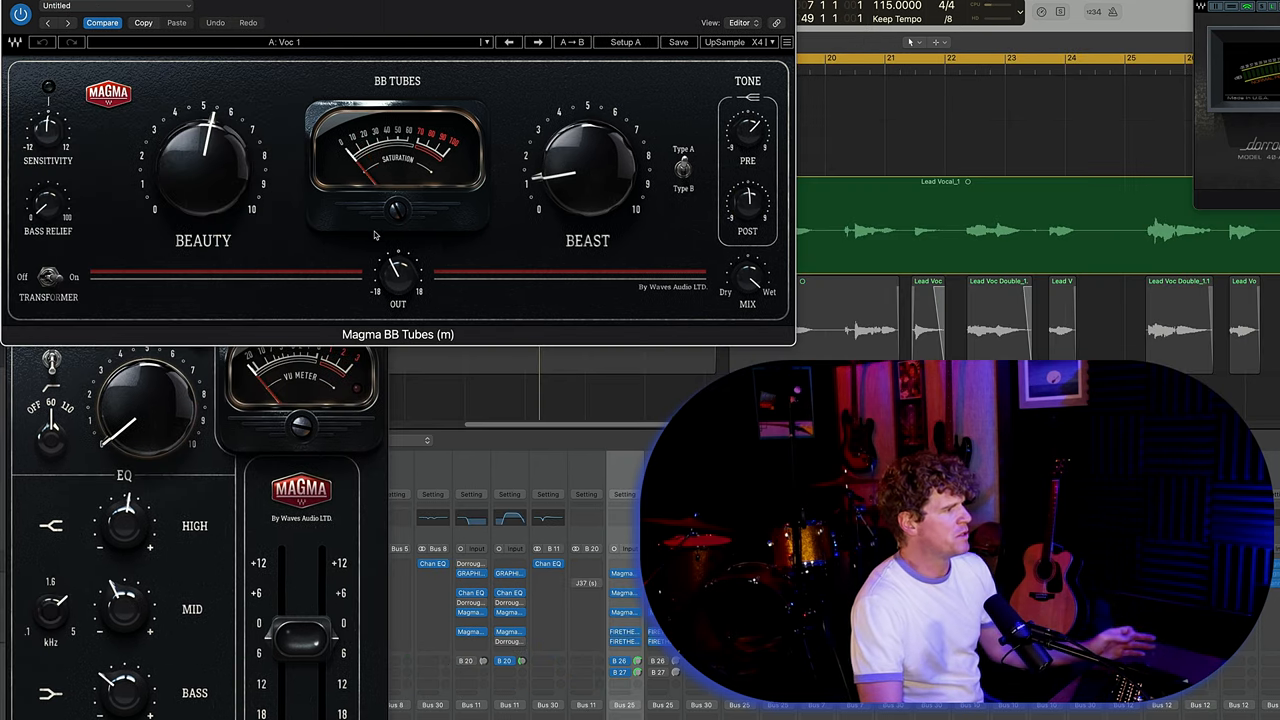
mouse_move(503, 4)
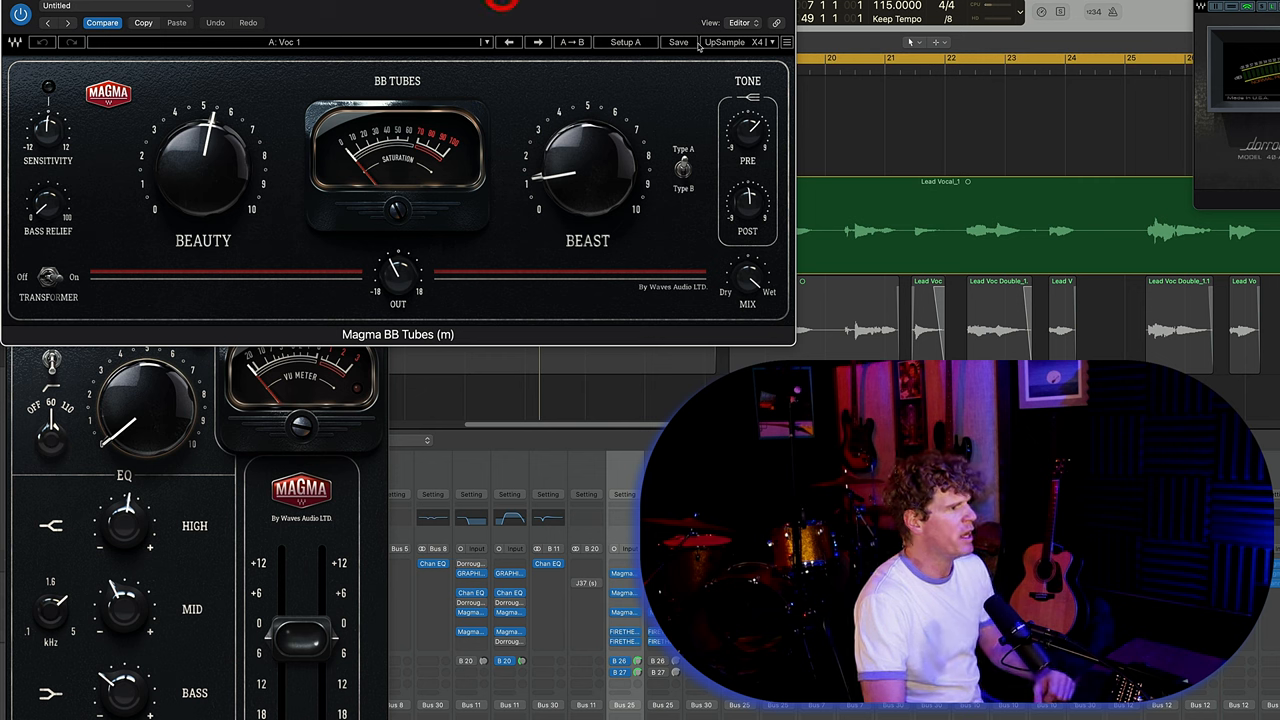
left_click(765, 42)
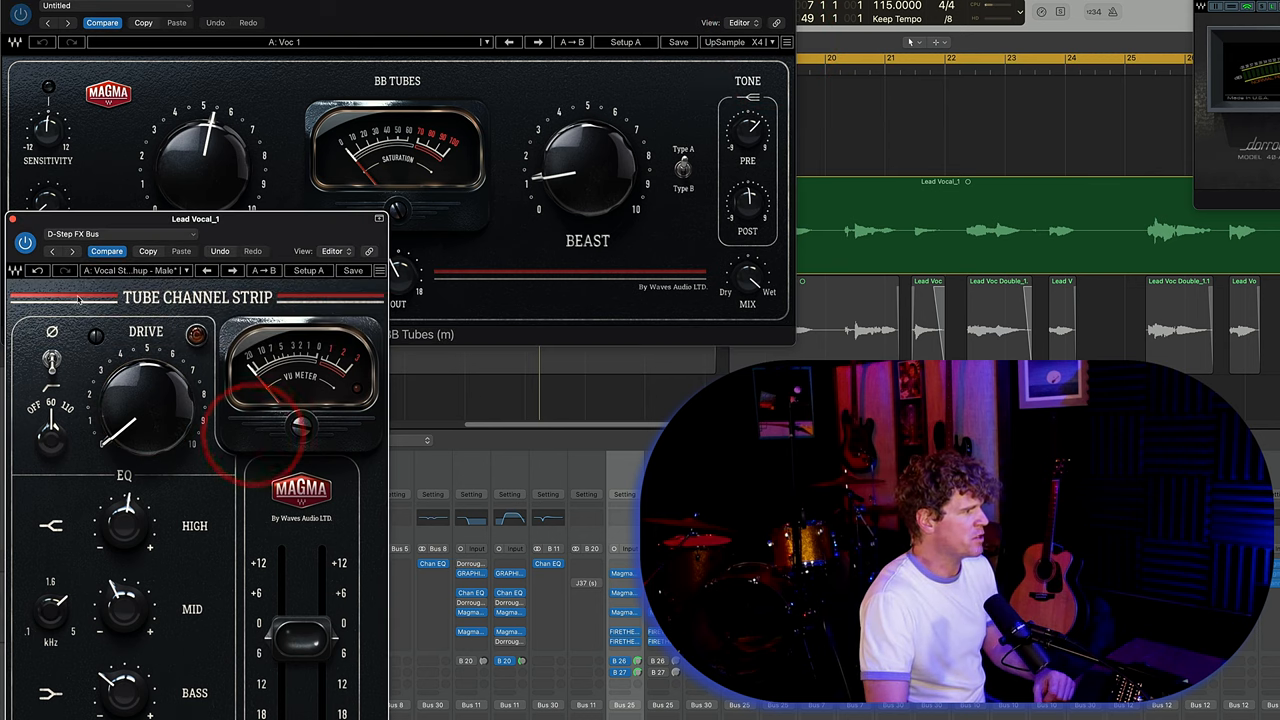
left_click(740, 42)
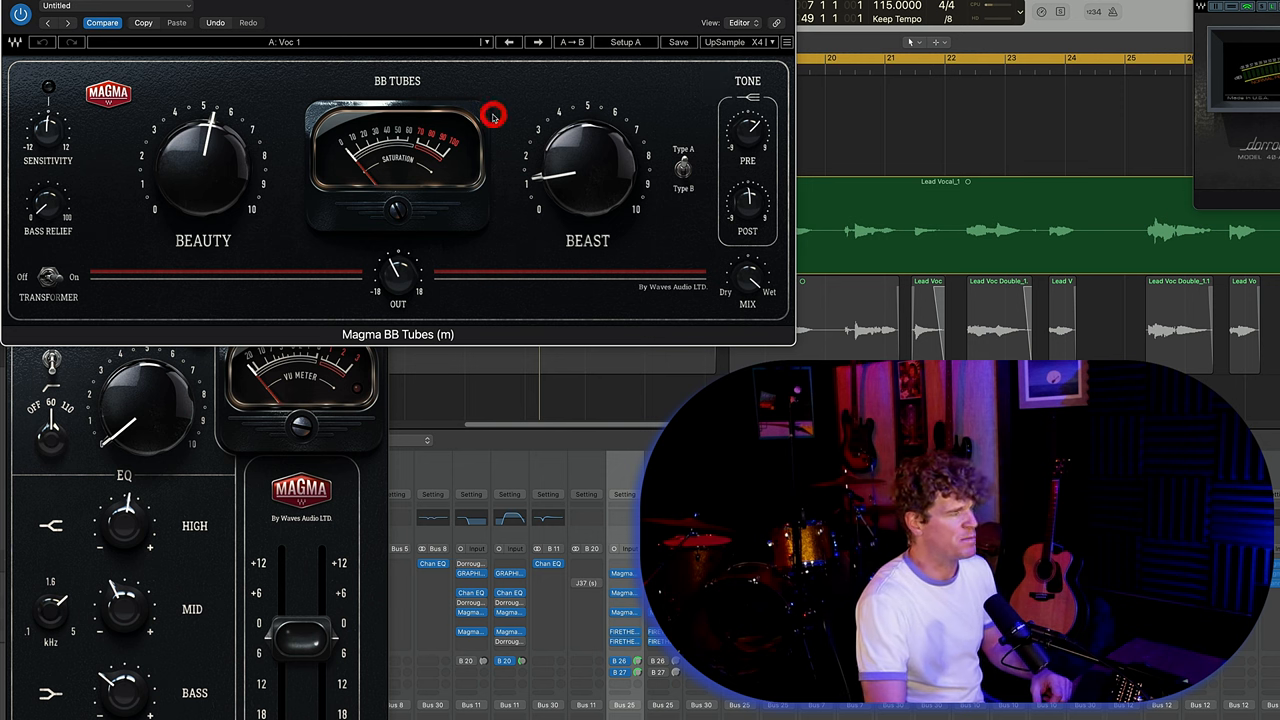
left_click_drag(203, 140, 230, 200)
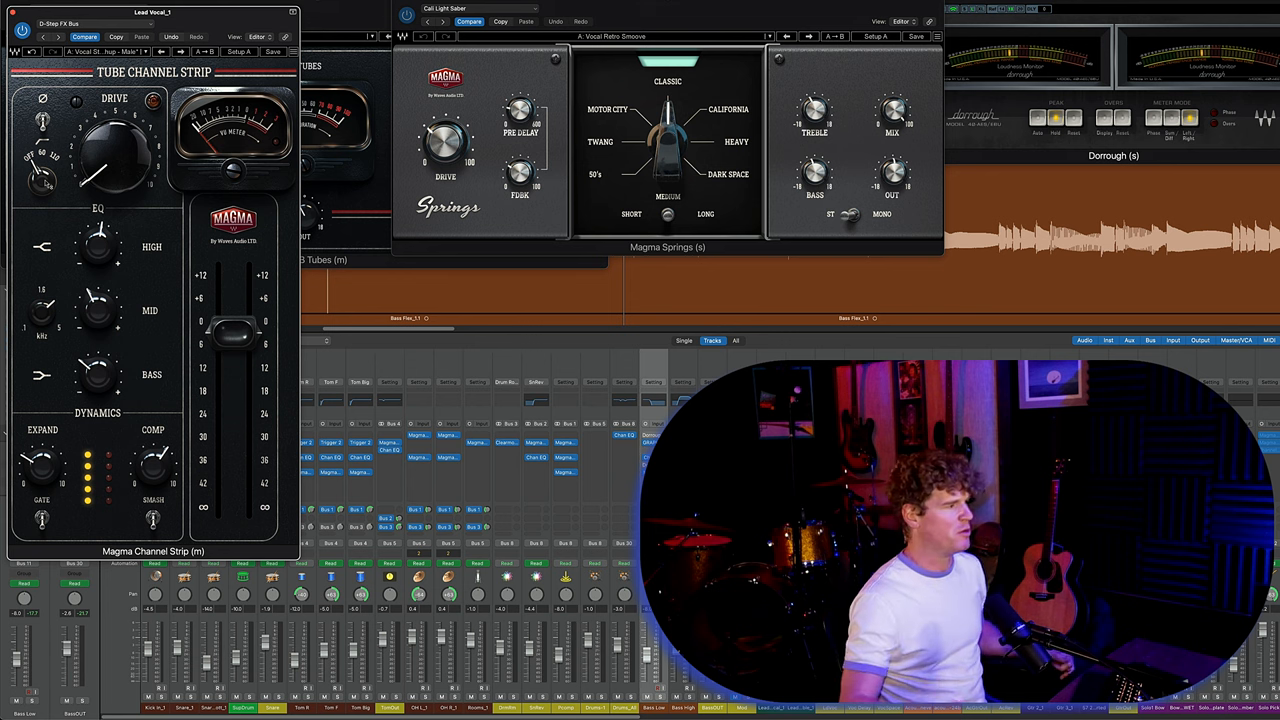
left_click(303, 8)
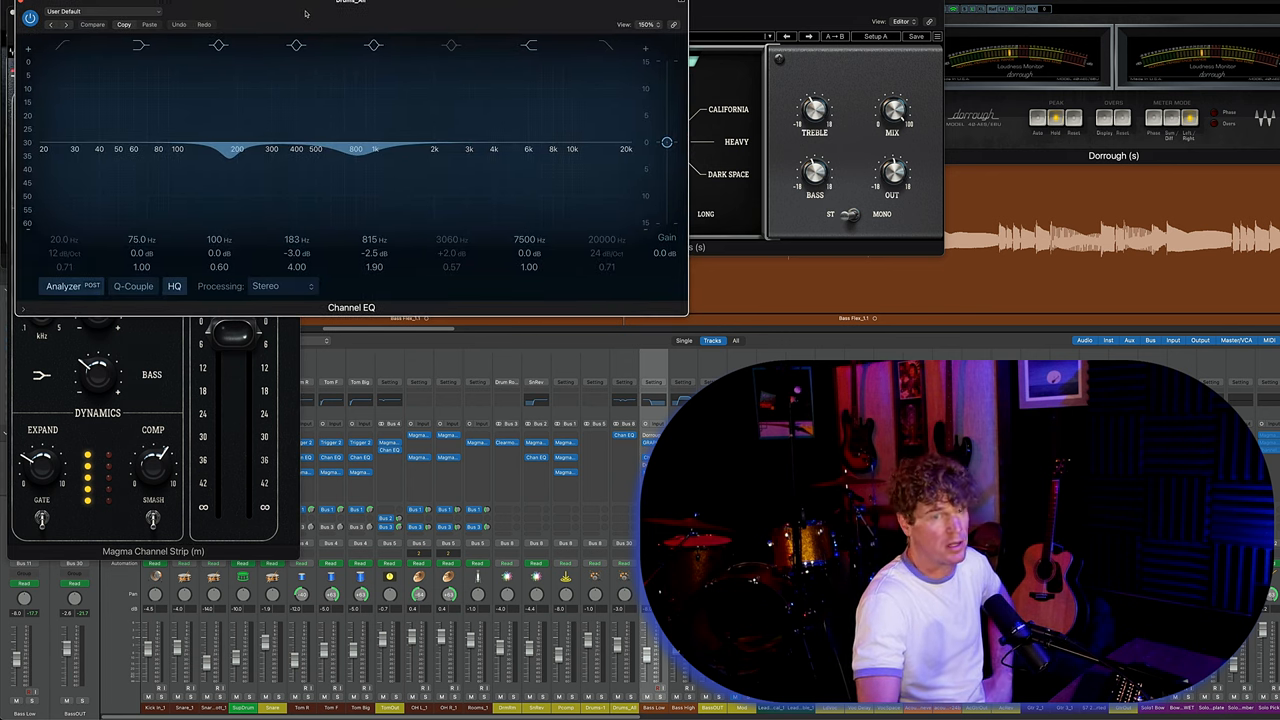
left_click(62, 45)
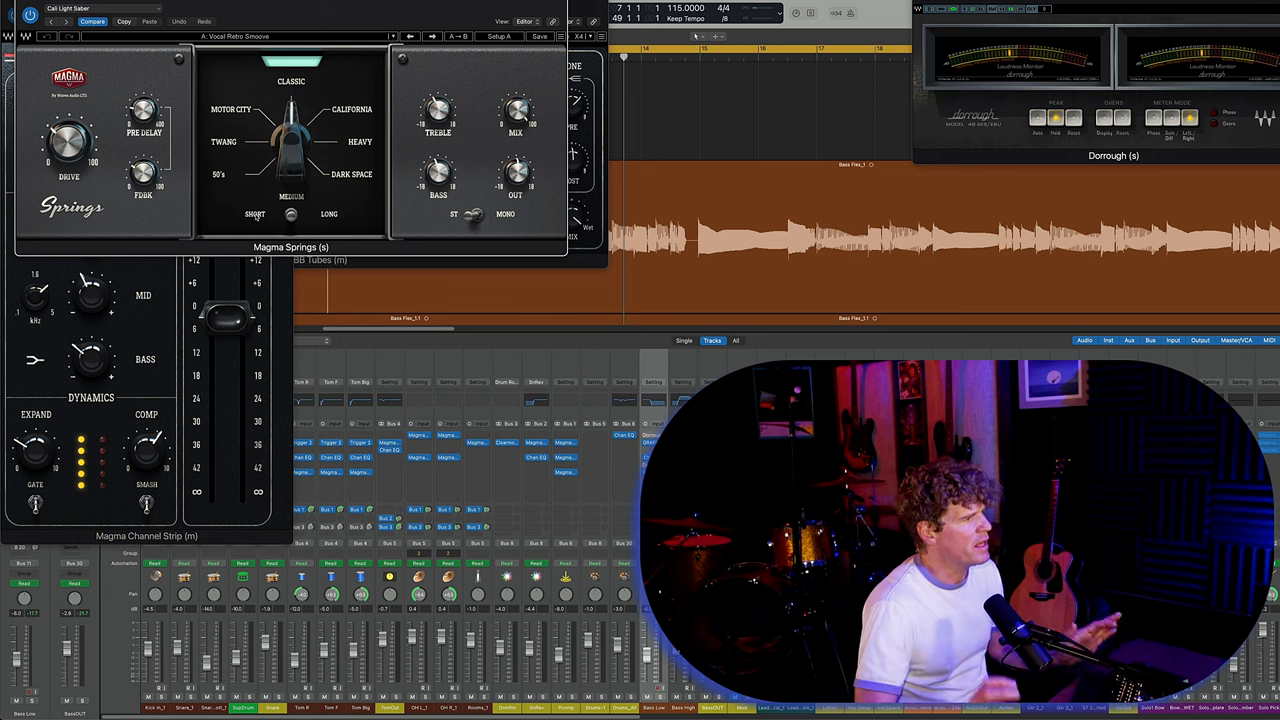
left_click(255, 214)
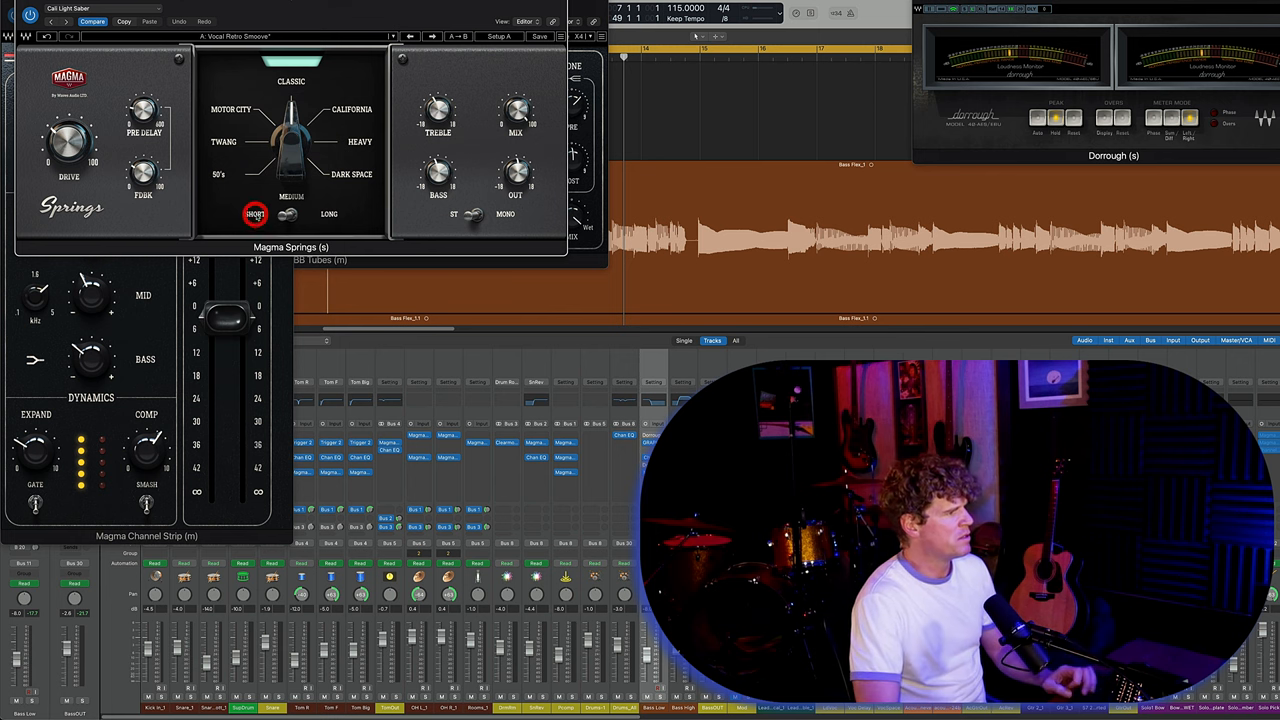
left_click(290, 213)
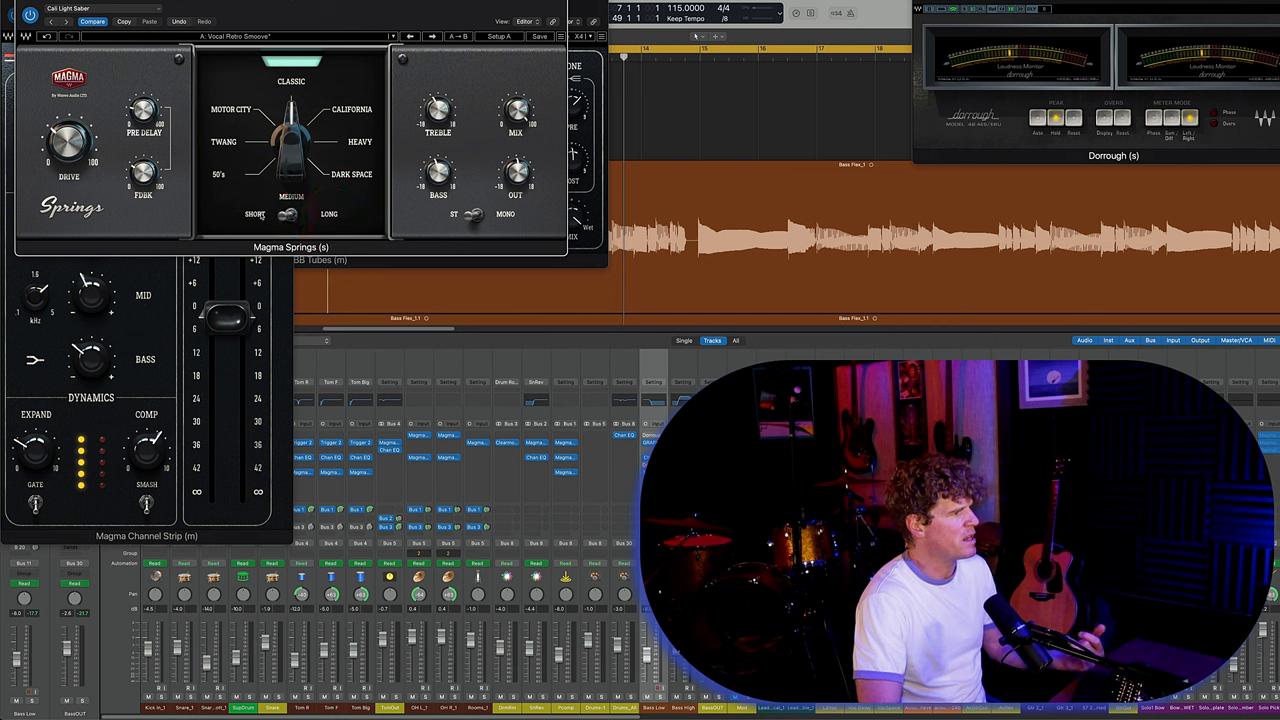
left_click(330, 214)
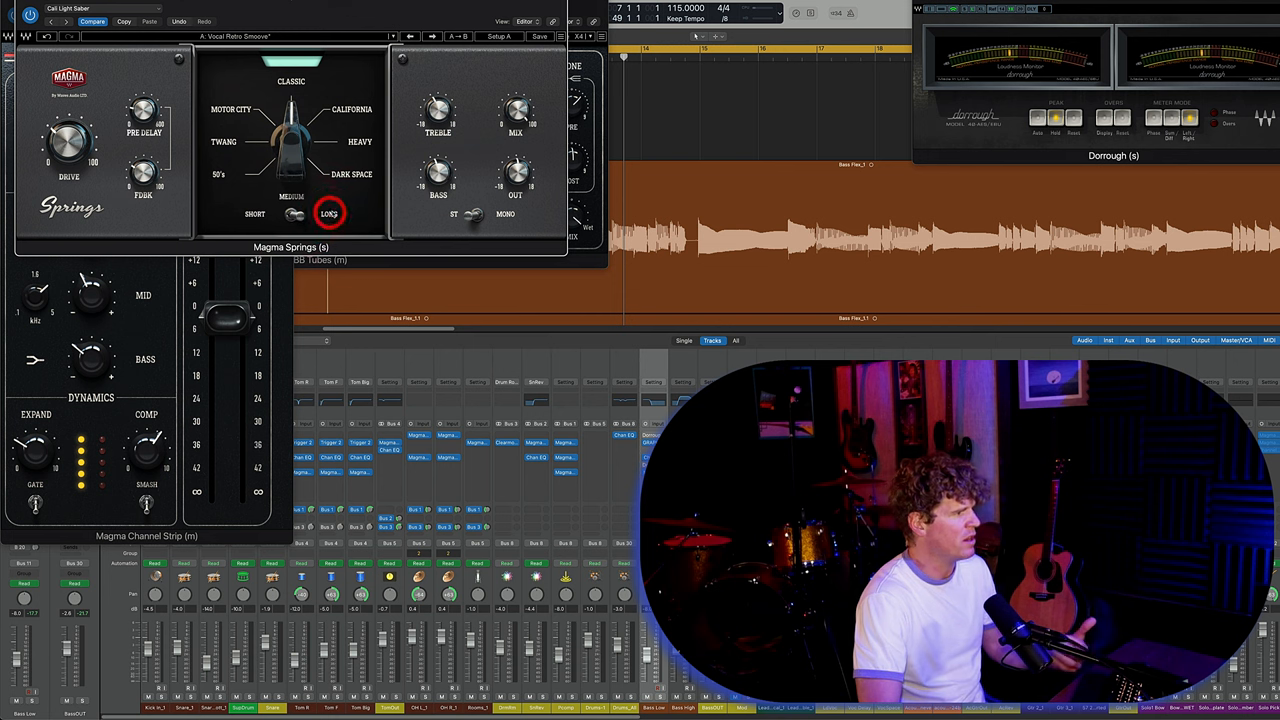
left_click(331, 213)
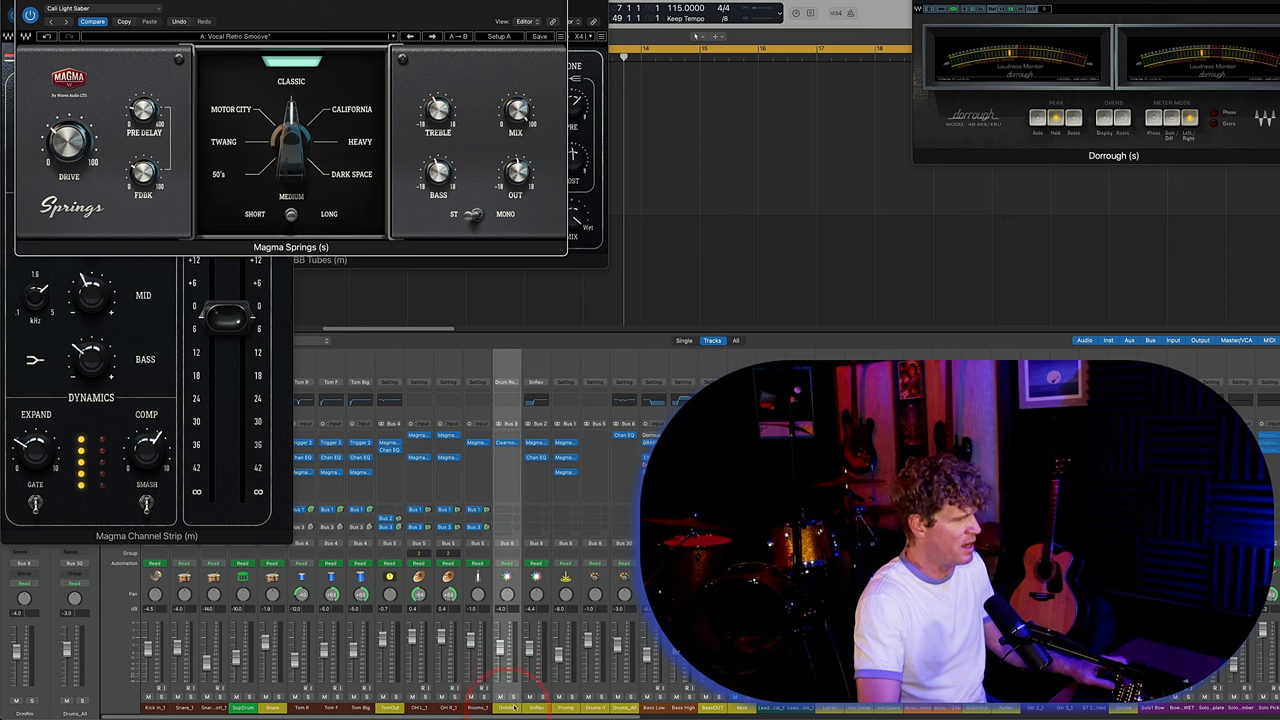
Select the drum bus channel in the Mixer.
left_click(513, 697)
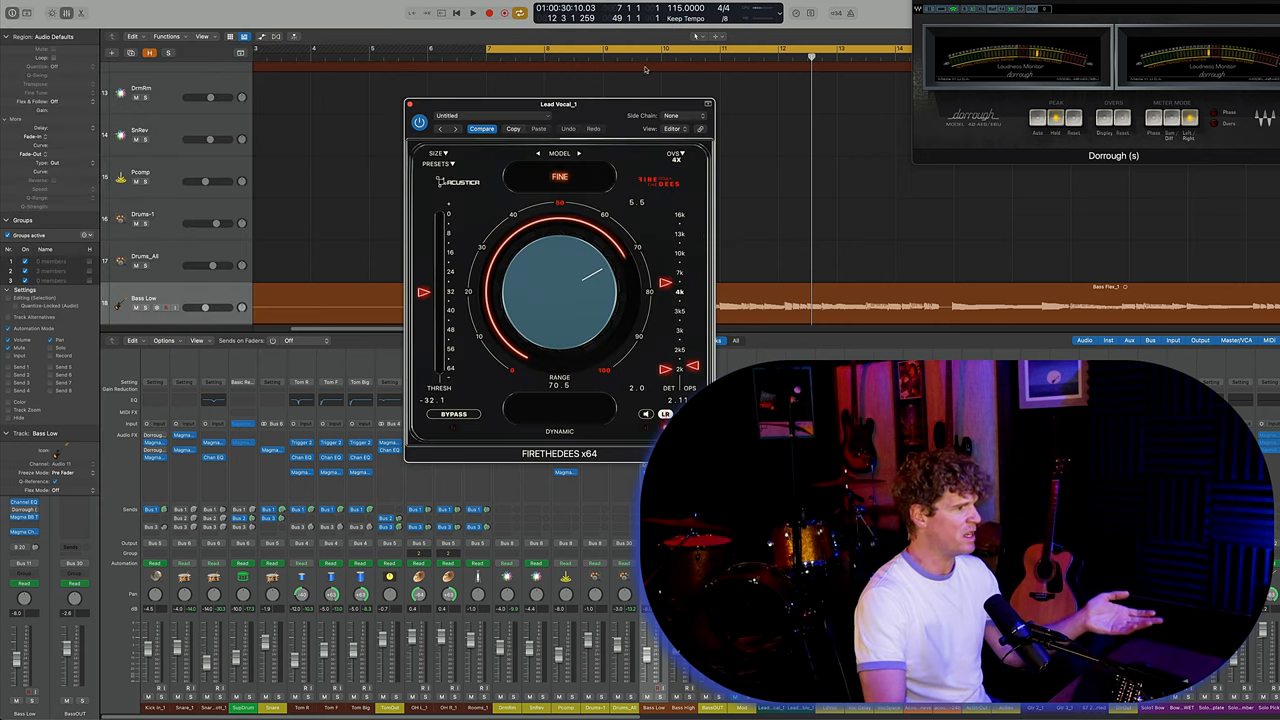
Open the Voc Delay H-Delay (Straight Eighths, 115 BPM) and move its window top left.
left_click_drag(560, 104, 155, 8)
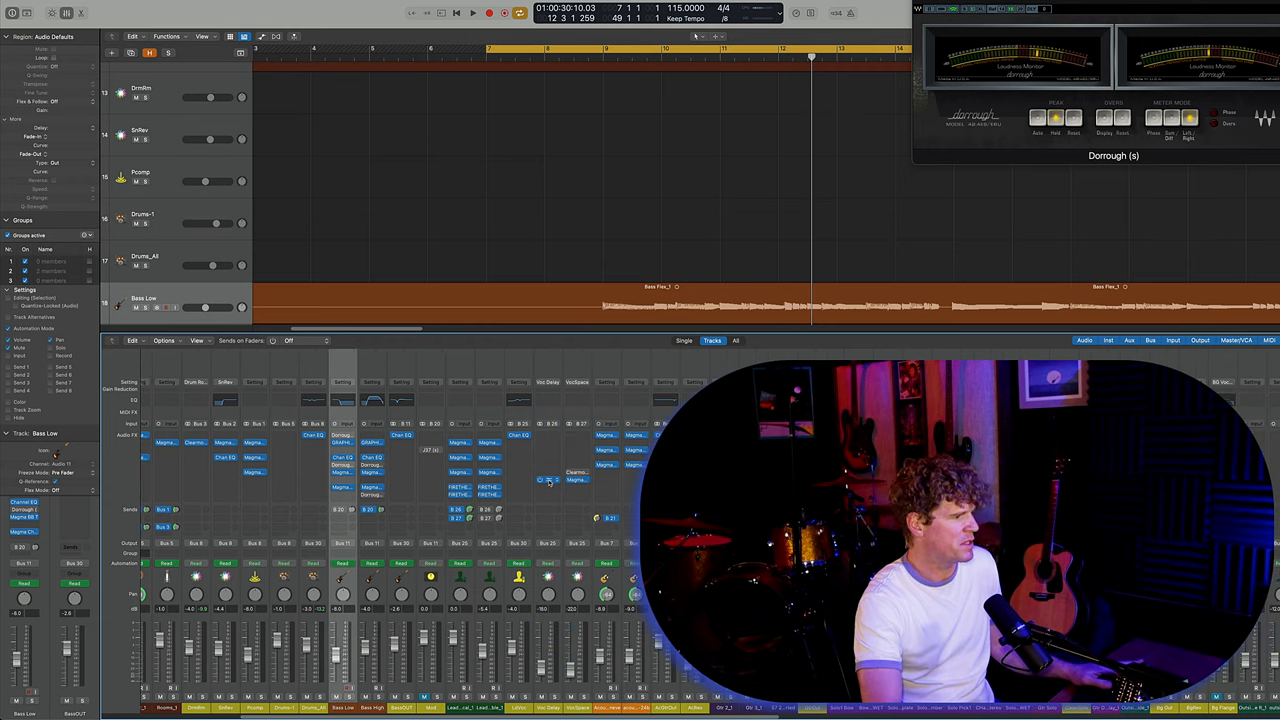
mouse_move(548, 484)
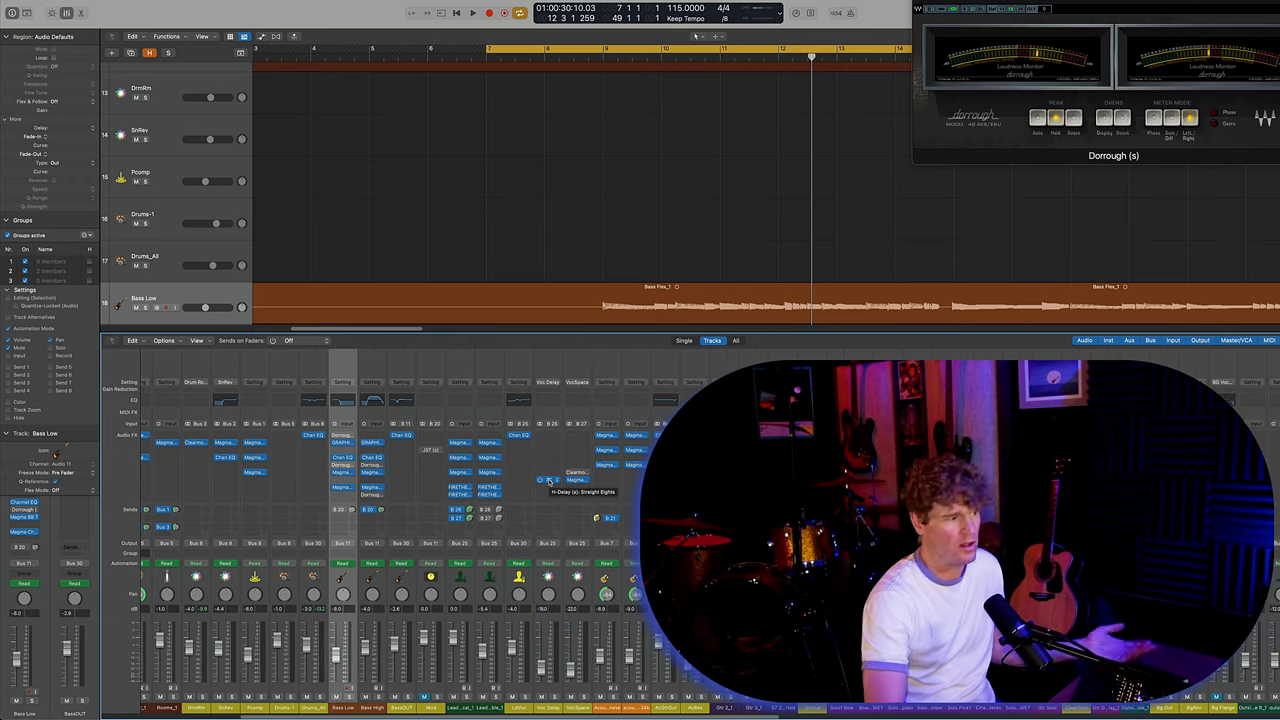
double_click(547, 480)
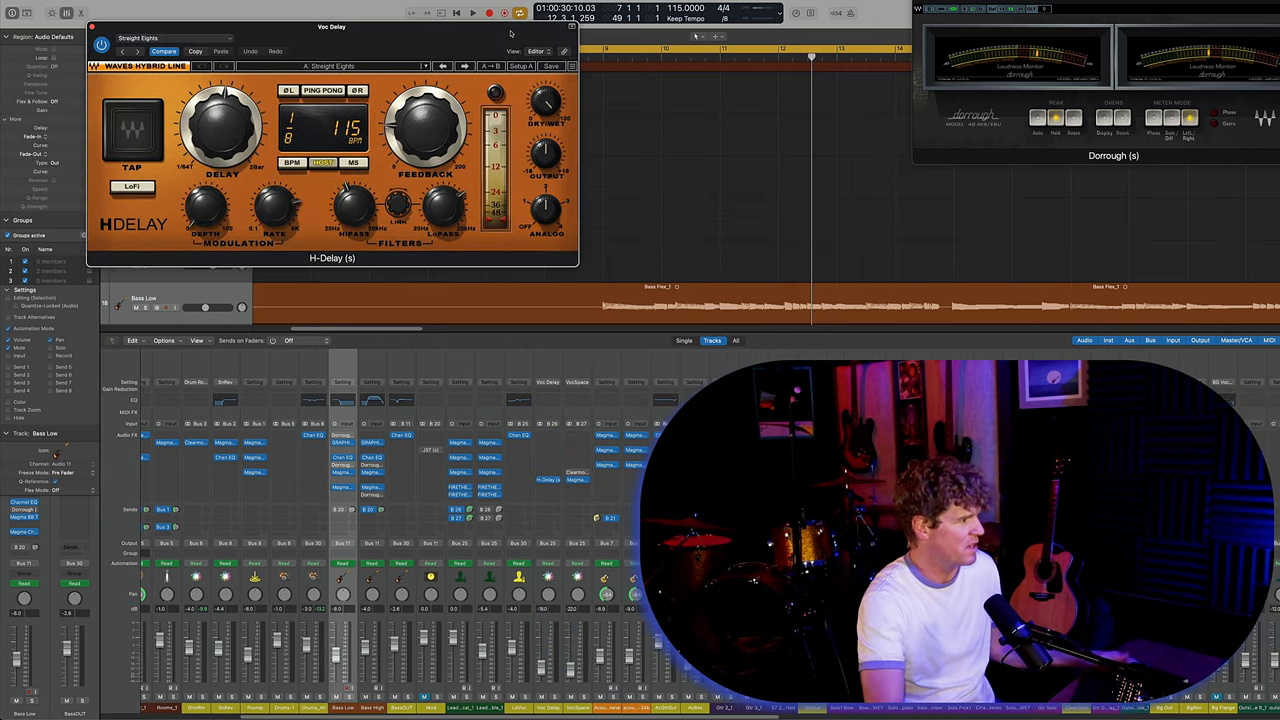
left_click_drag(331, 27, 246, 8)
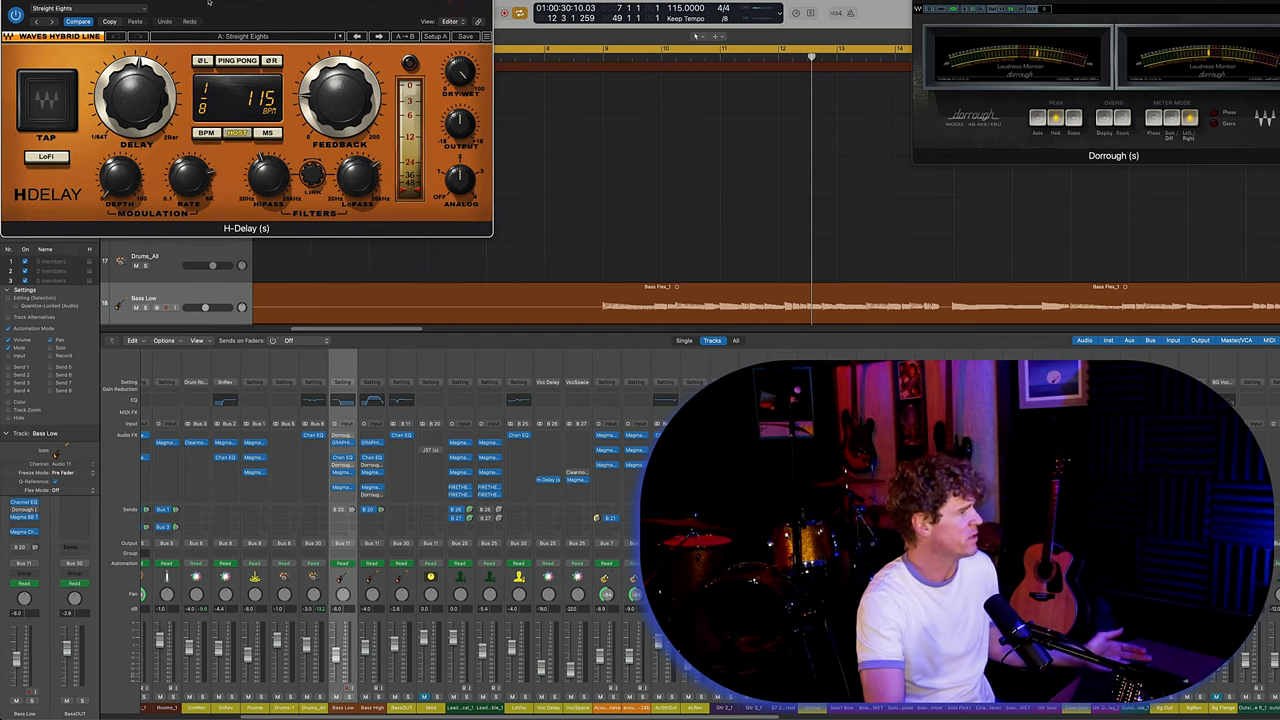